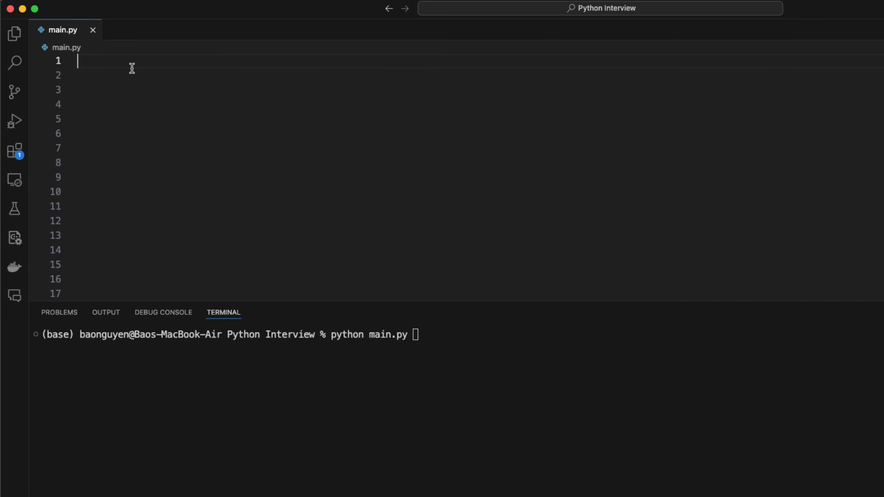
Write the dynamic typing and multiple-assignment comment headings in main.py
type("# Dynamically typed")
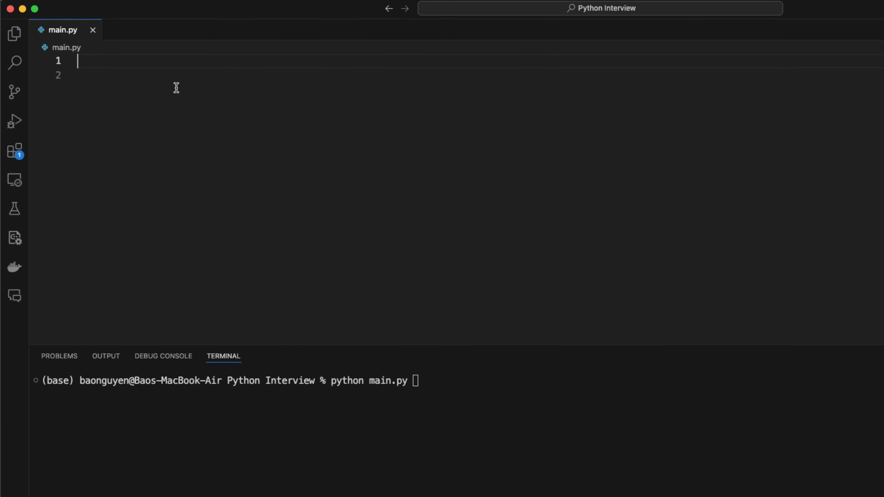
type("# Multiple assignments in a single line")
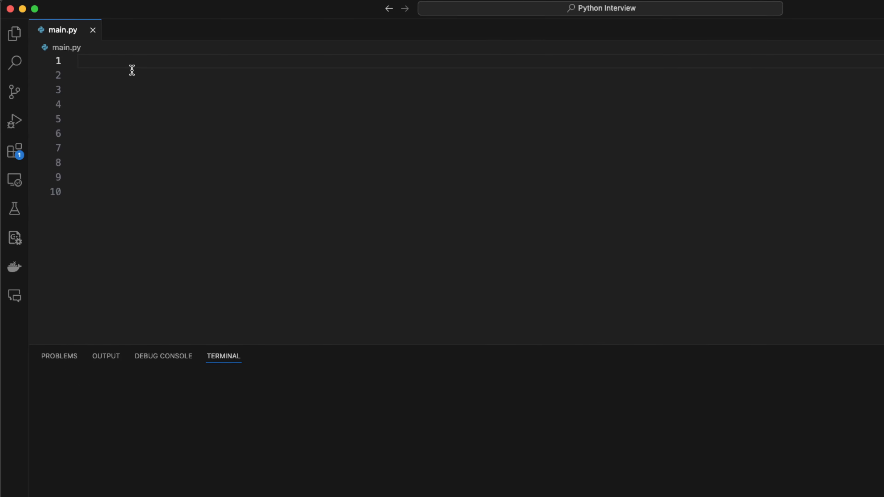
type("# IF statments")
type("# AND = &&")
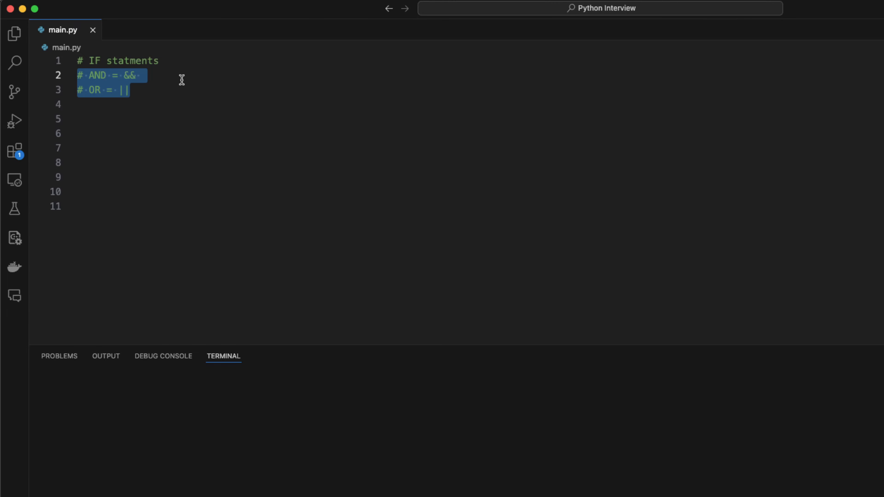
type("a = 2")
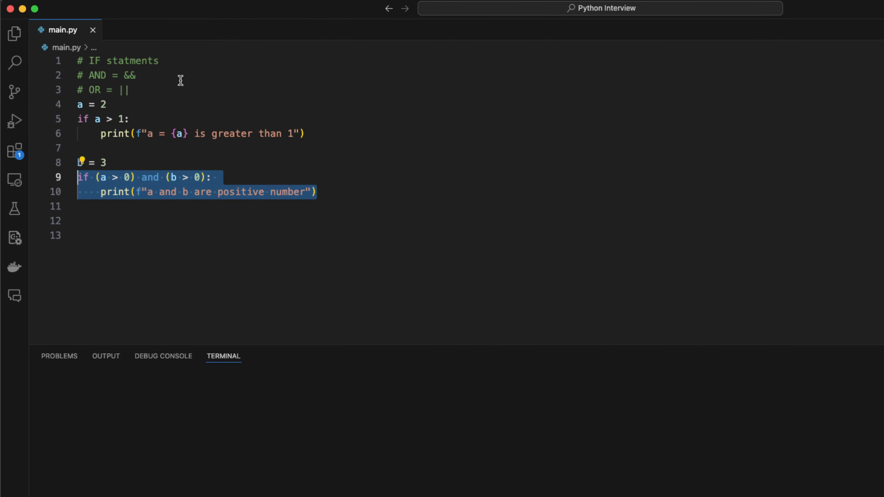
type("c = 10")
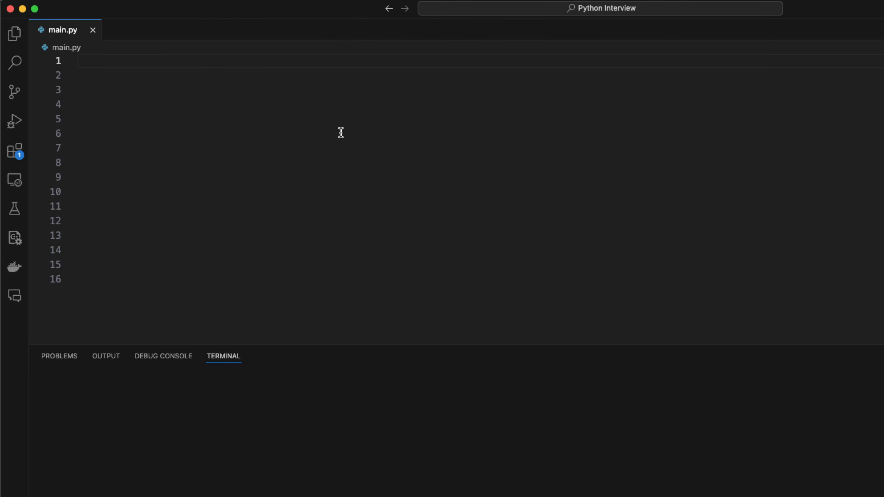
Start the LOOPS section with nums = [1, 2, 3] and a for loop using enumerate
type("# LOOPS")
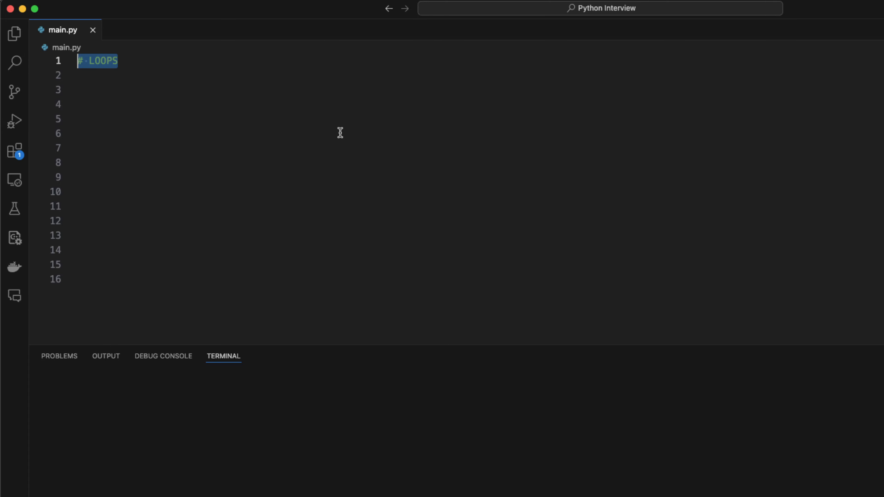
type("nums = [1, 2, 3]")
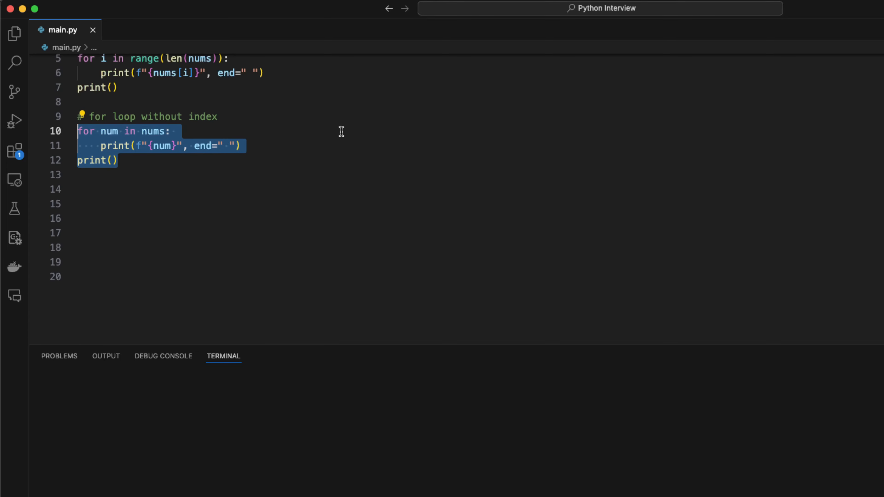
type("# for loop with enumerate")
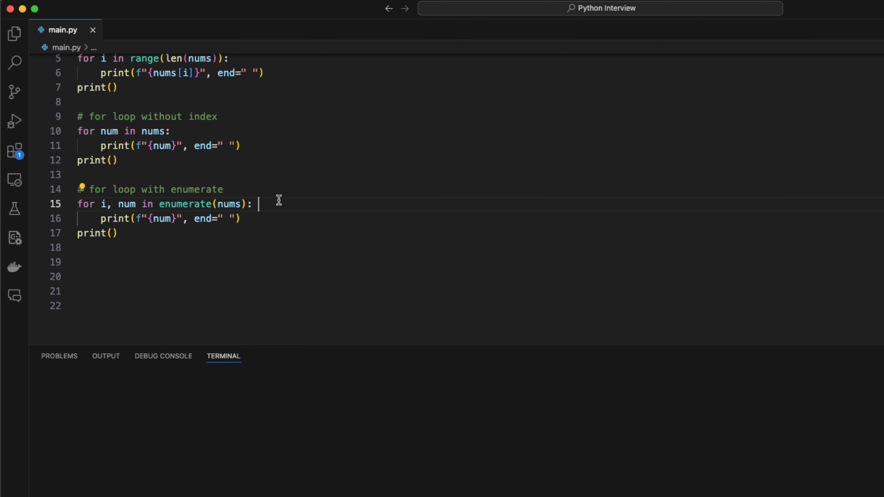
left_click_drag(259, 203, 100, 204)
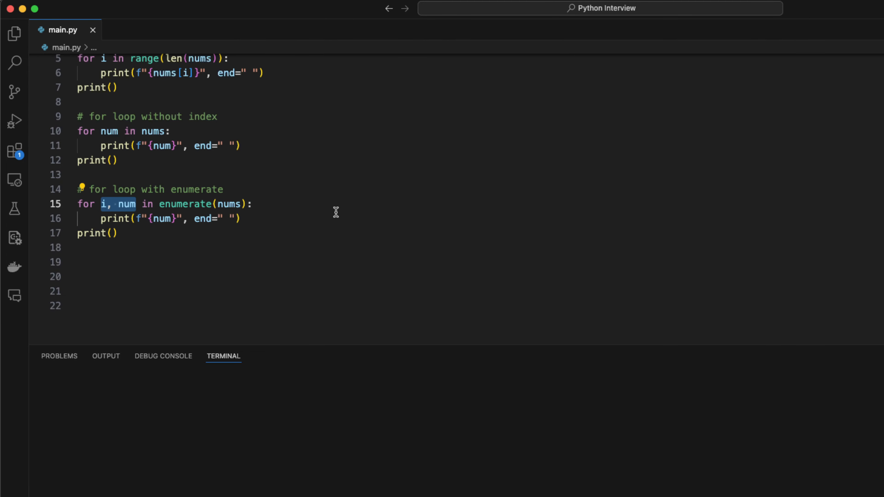
Add a while loop iterating i from 0 up to len(nums)
type("# while loop")
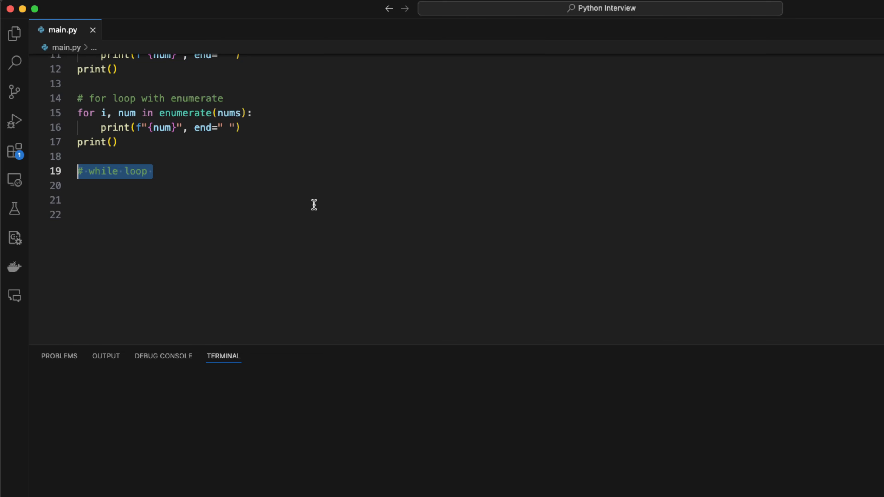
type("i = 0")
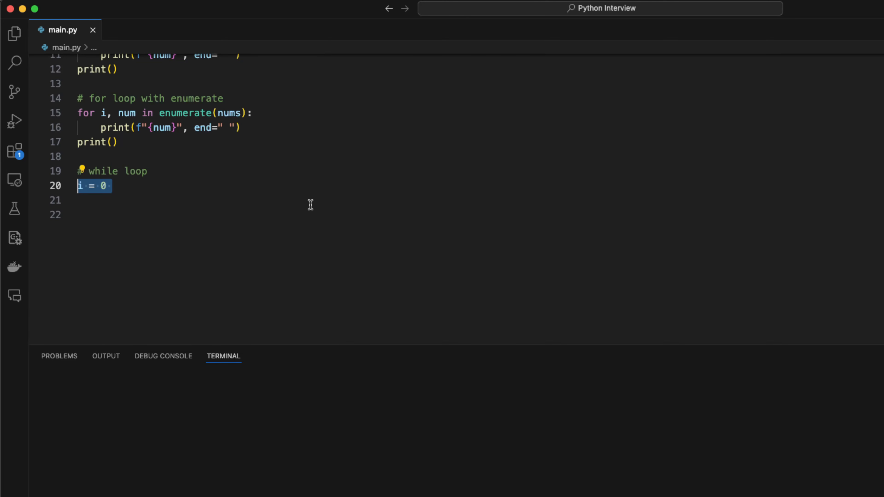
type("while i < len(nums):")
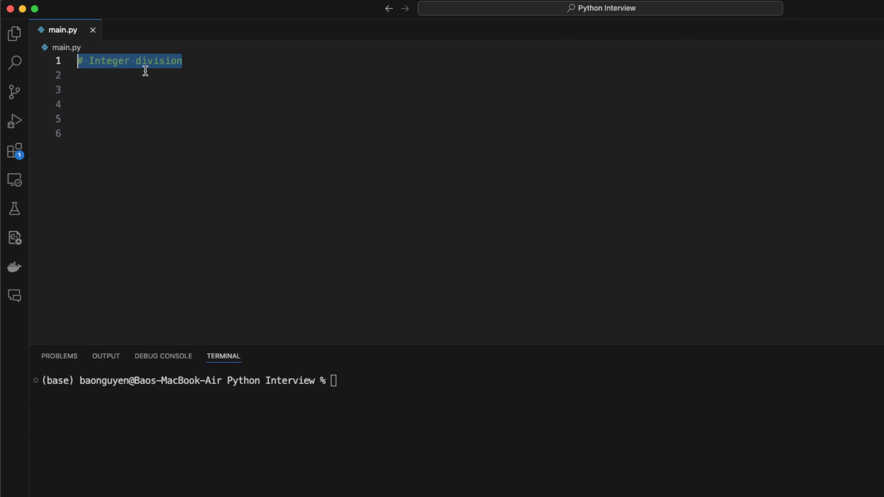
mouse_move(264, 147)
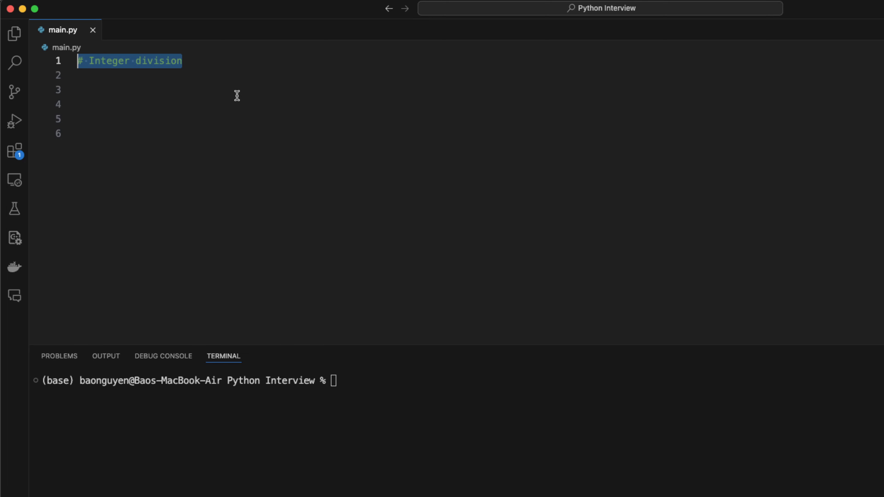
Write the 5 // 2 print, the negative-division warning and rounding-toward-0 comment, then run python
type("print(f\"5 // 2 = {5 // 2}\")")
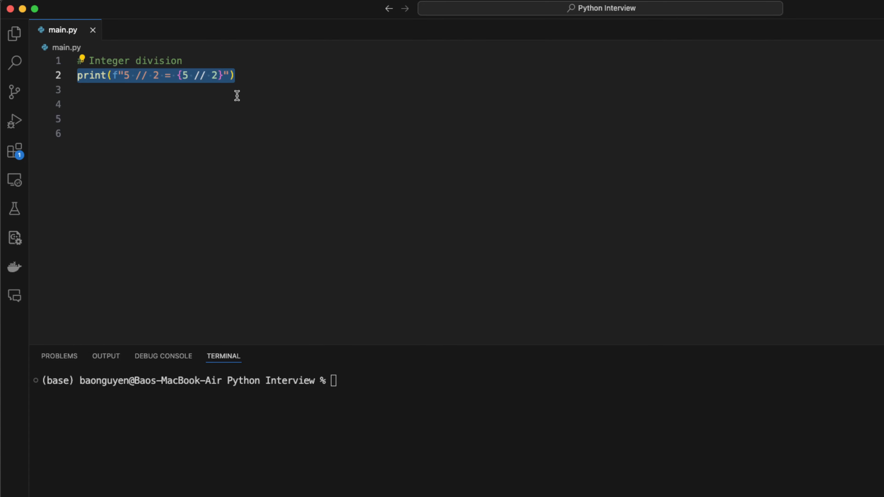
type("# CAREFUL: integer division with negative numbers doesn't round toward 0")
left_click(290, 119)
type("print(f\"-3 // 2 = {-3 // 2}\")")
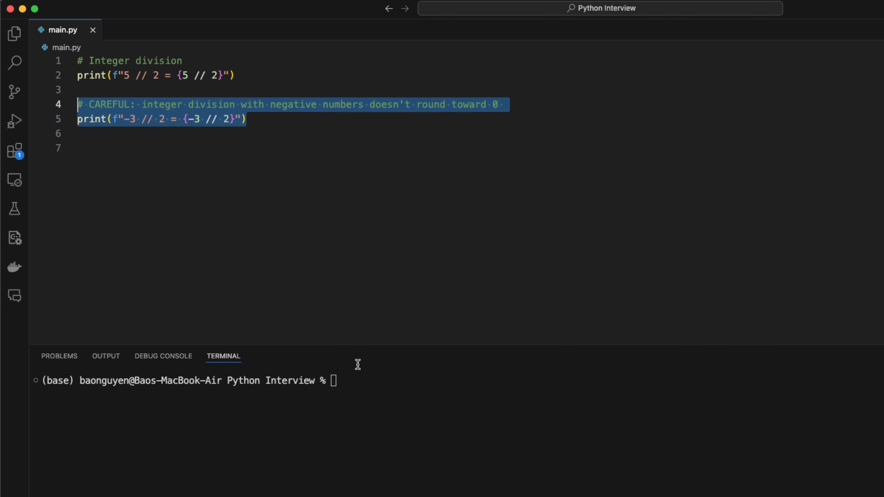
left_click(246, 119)
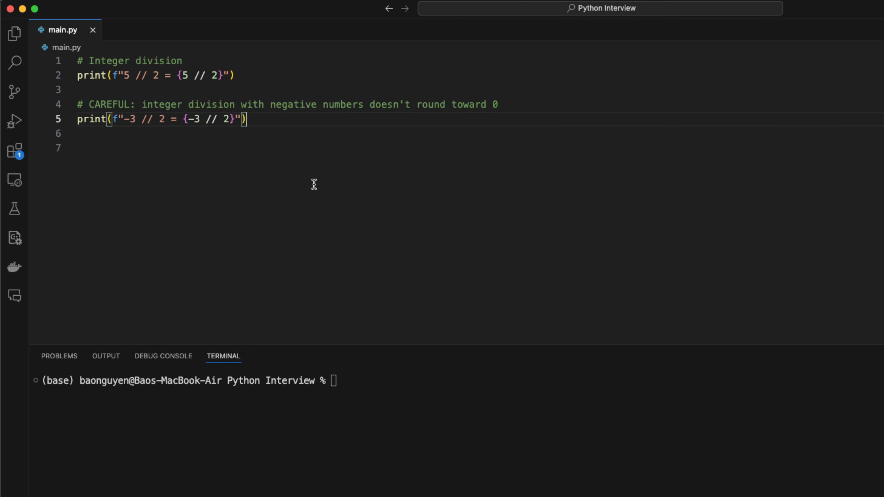
type("# Integer division rounding toward 0")
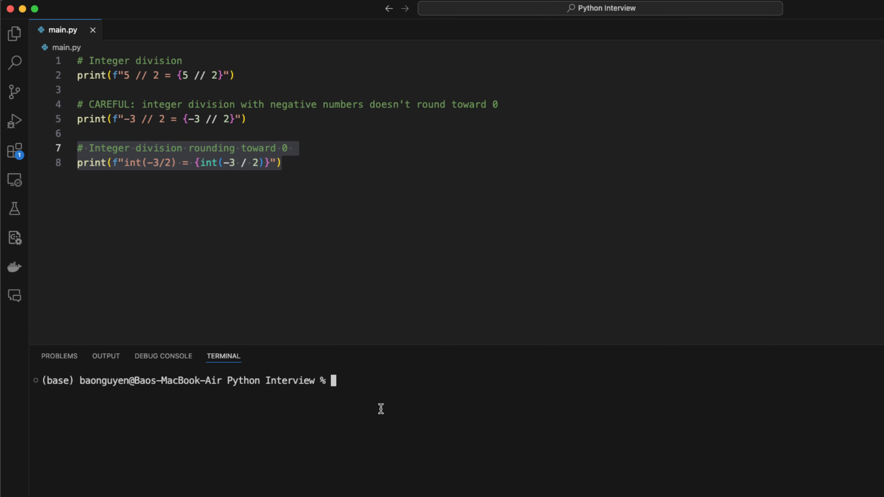
type("pytho")
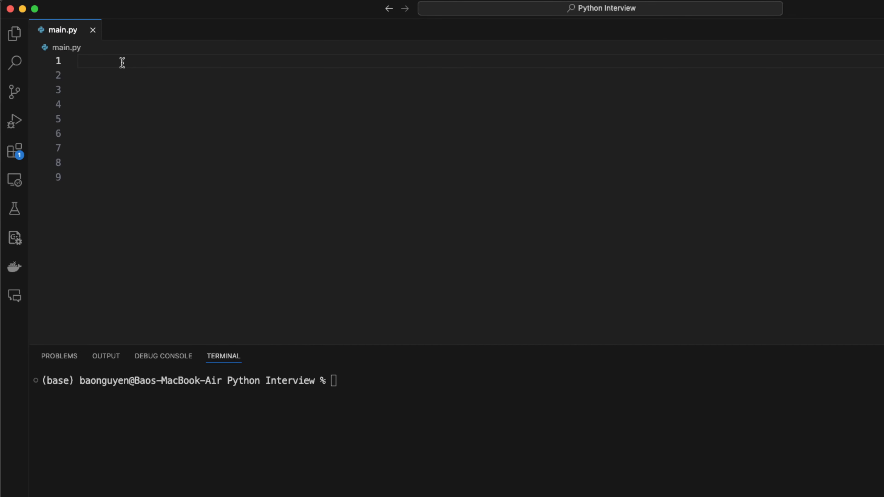
type("import math")
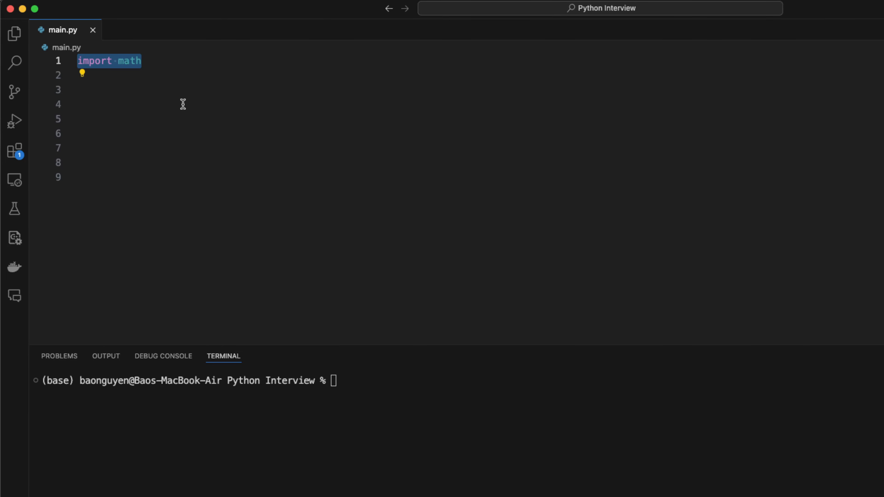
type("Floor, ceil, sqrt, pow")
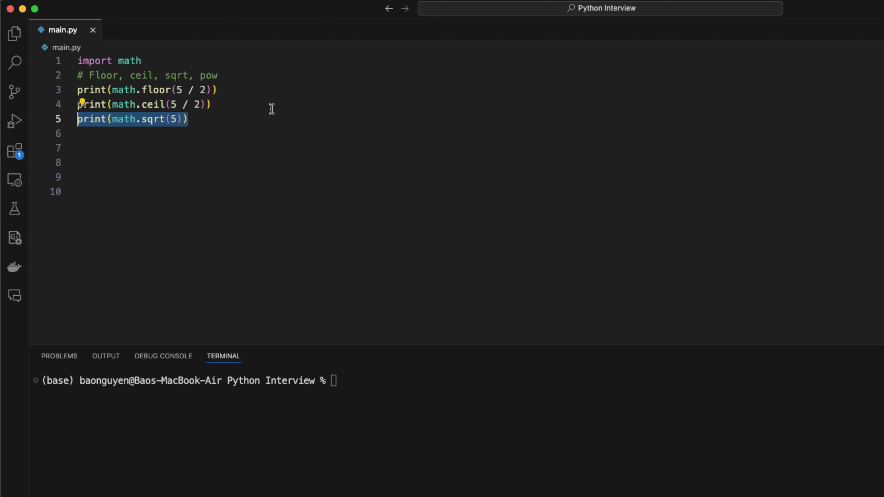
type("print(math.pow(2, 3))")
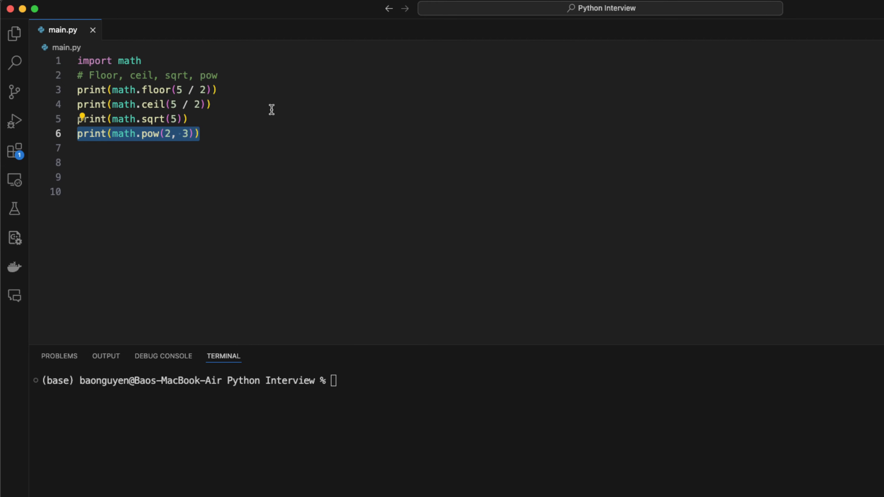
type("# MIN, MAX INTEGERS")
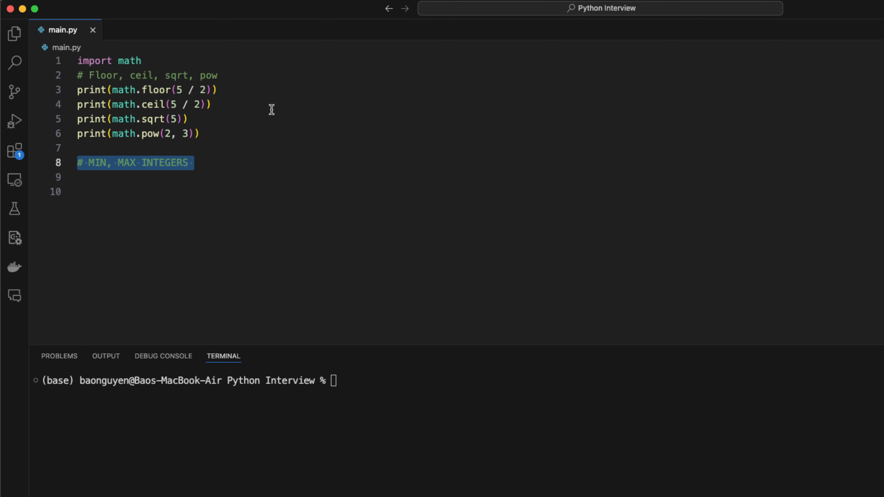
type("min_integer = float(\"-inf\")")
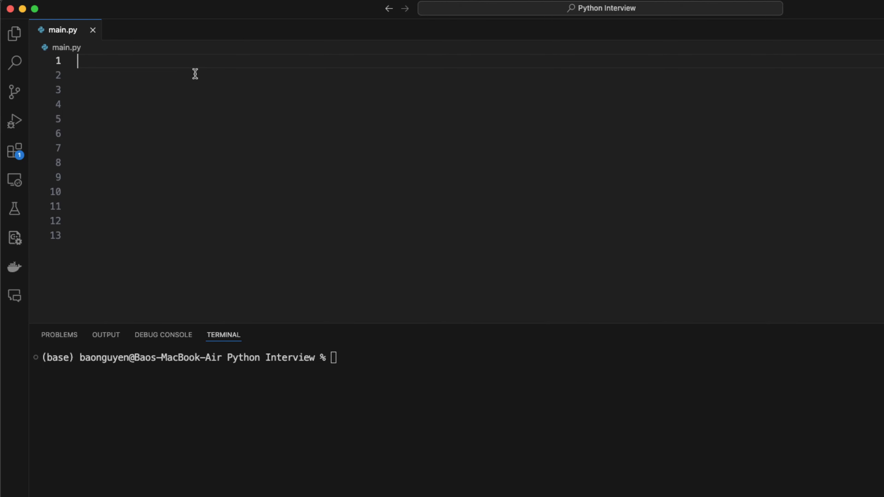
Write the Array heading, nums = [1, 2, 3] and the use-array-as-stack comment
type("# Array")
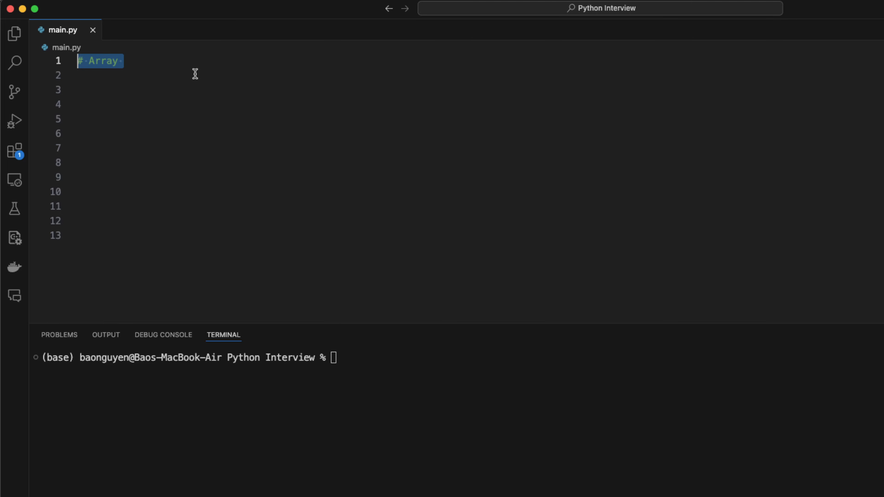
type("nums = [1, 2, 3]")
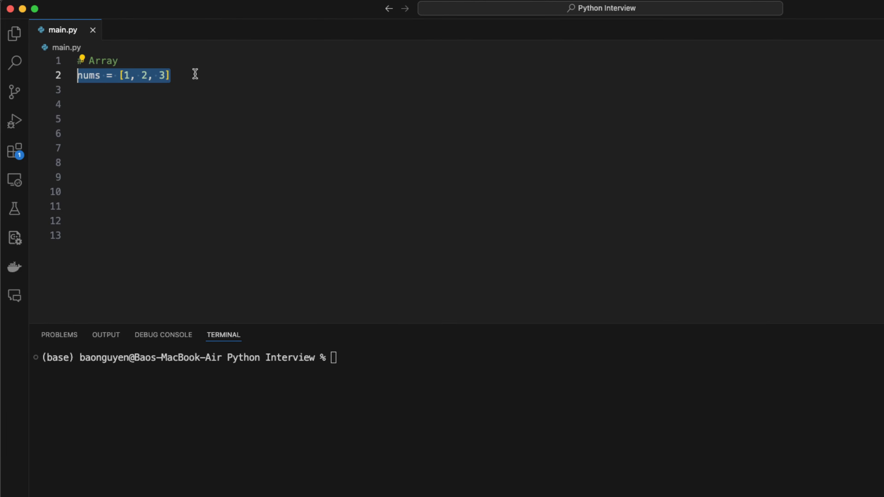
type("# Use array as a stack")
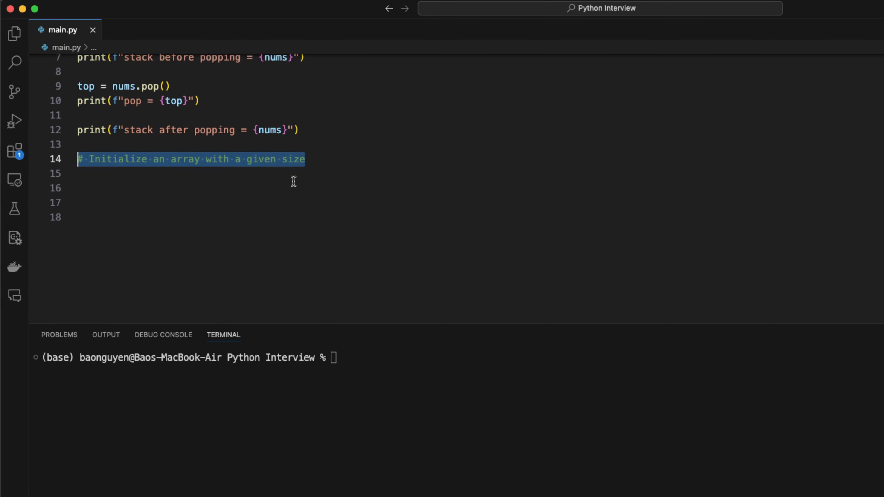
mouse_move(277, 183)
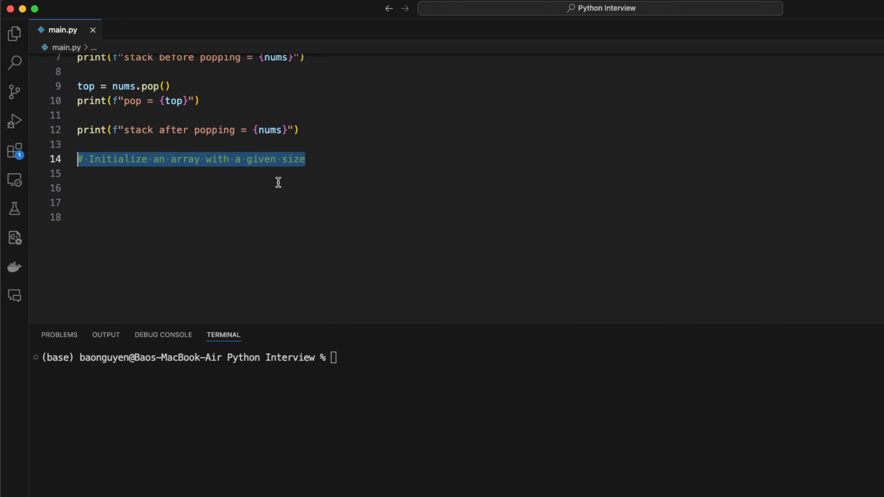
Create a fixed-size array with size = 5 and nums = [1] * size
type("size = 5")
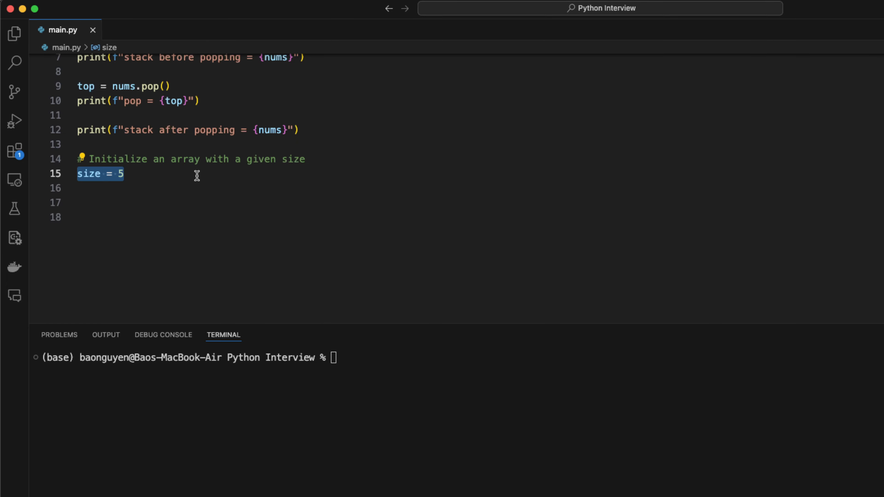
type("nums = [1] * size")
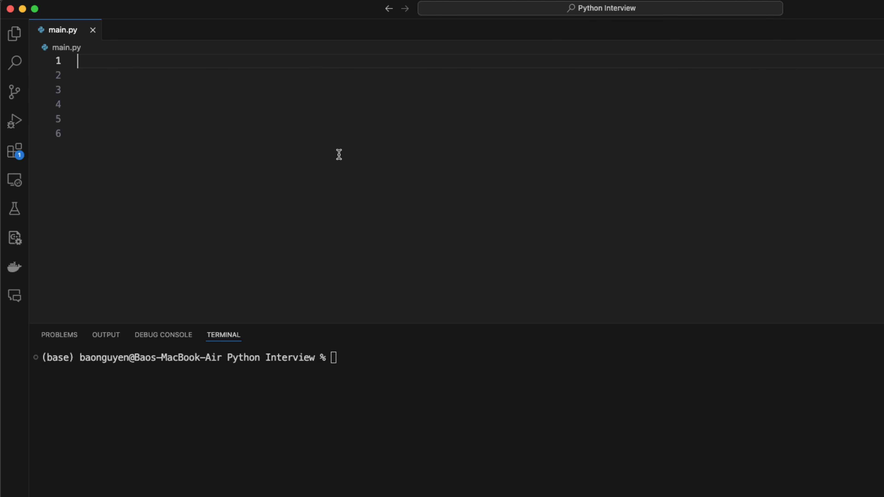
Write the Subarray example with nums = [1..5] and a print of nums[1:4]
type("# Subarray")
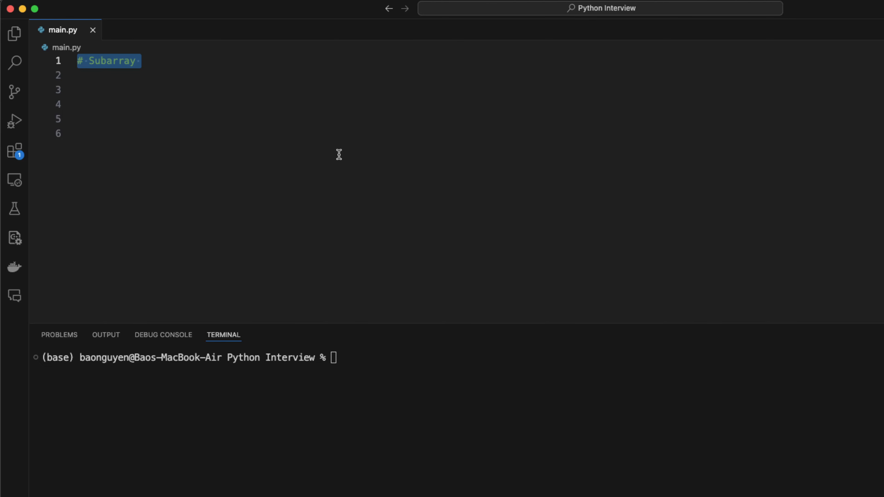
type("nums = [1, 2, 3, 4, 5]")
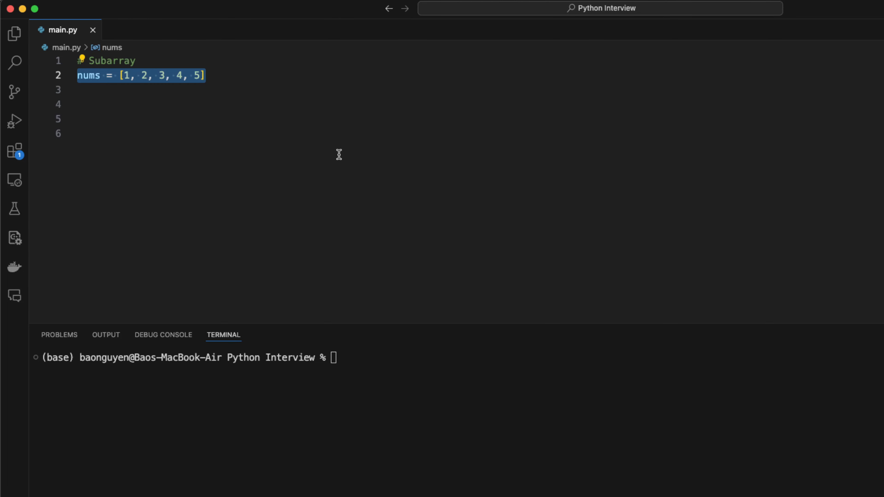
mouse_move(380, 398)
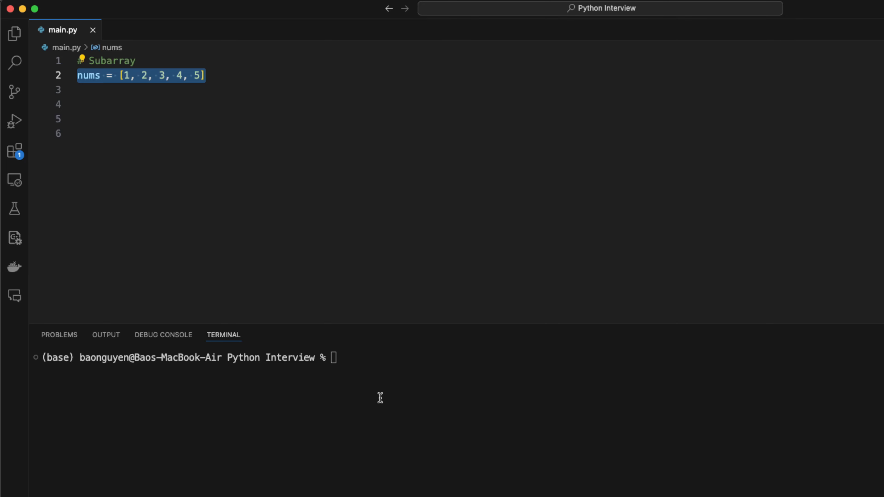
mouse_move(380, 389)
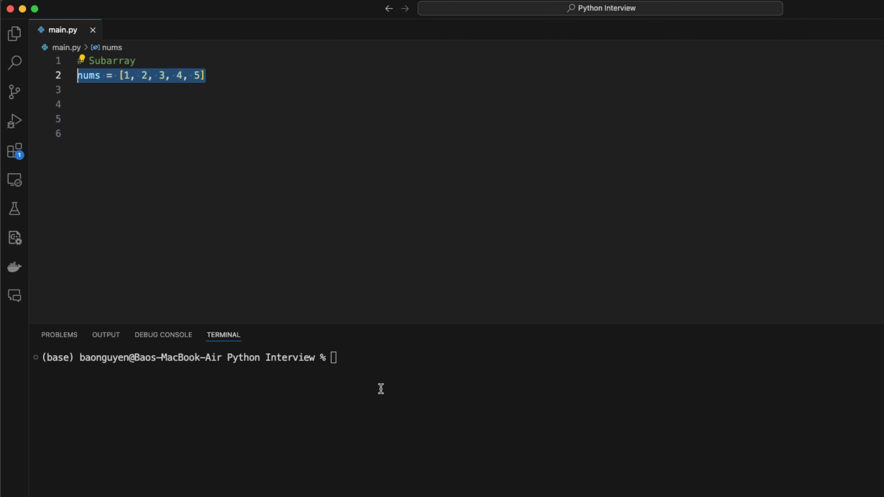
type("print(f\"nums[1:4] = {nums[1:4]}\")")
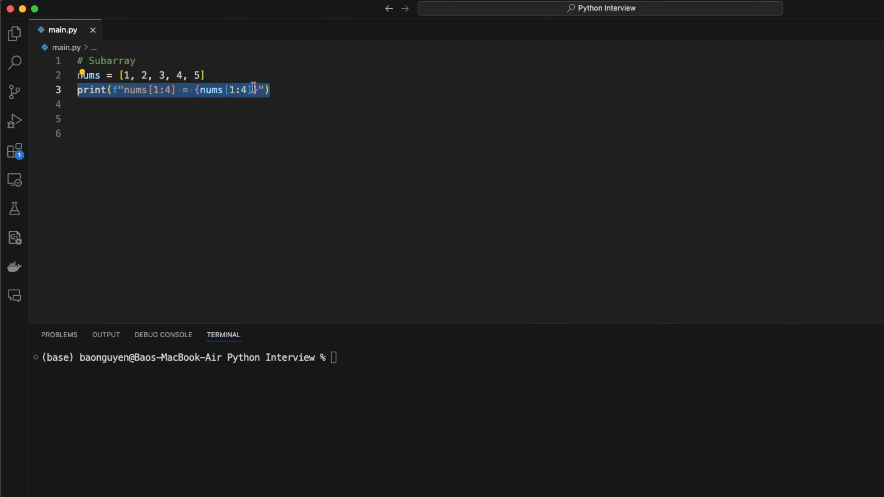
Add the NOTICE that the last index may exceed len(nums), printing nums[1:10]
left_click(253, 90)
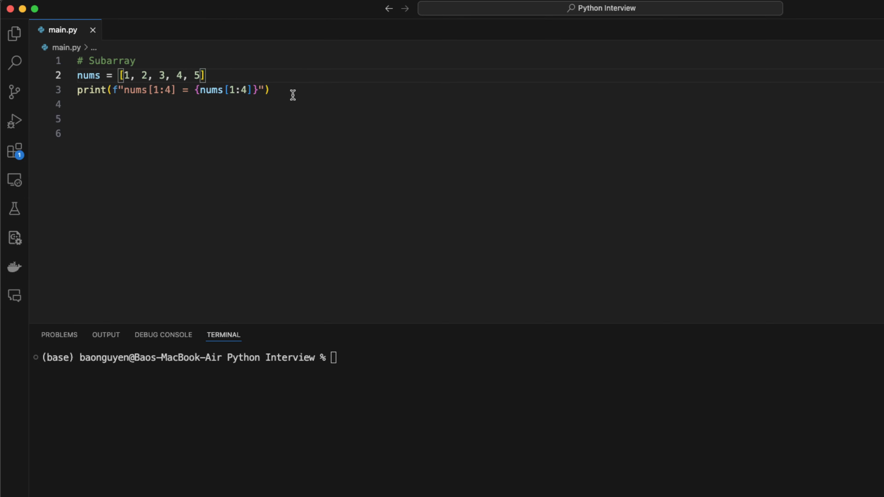
type("# NOTICE: The last index doesn't need to be <= len(nums)")
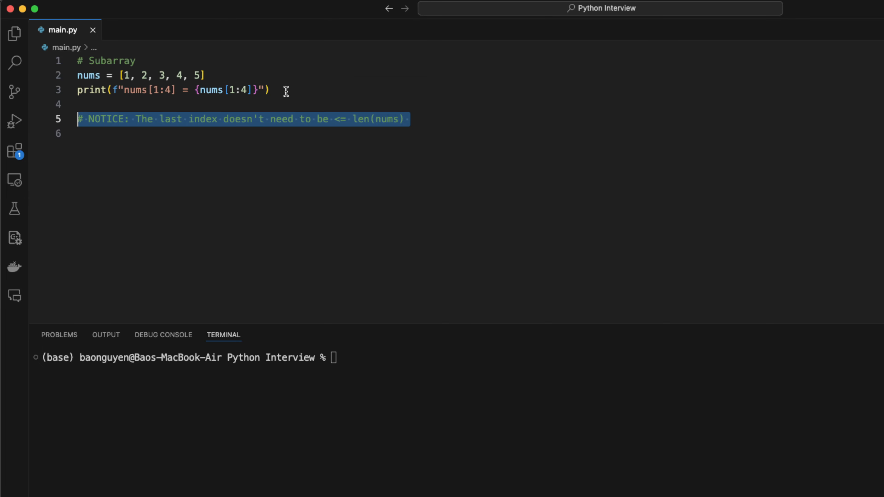
left_click(430, 119)
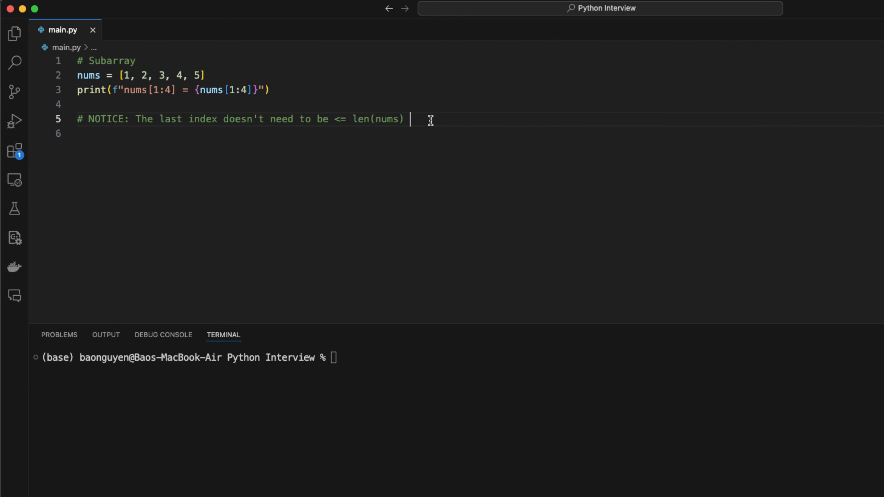
type("print(f\"nums[1:10] = {nums[1:10]}\")")
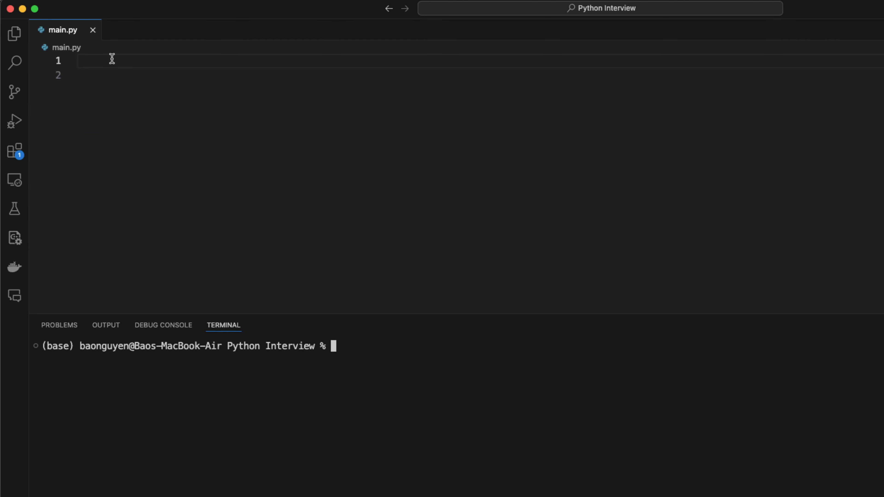
Write the # Unpack heading and start running python main.py in the terminal
type("# Unpack")
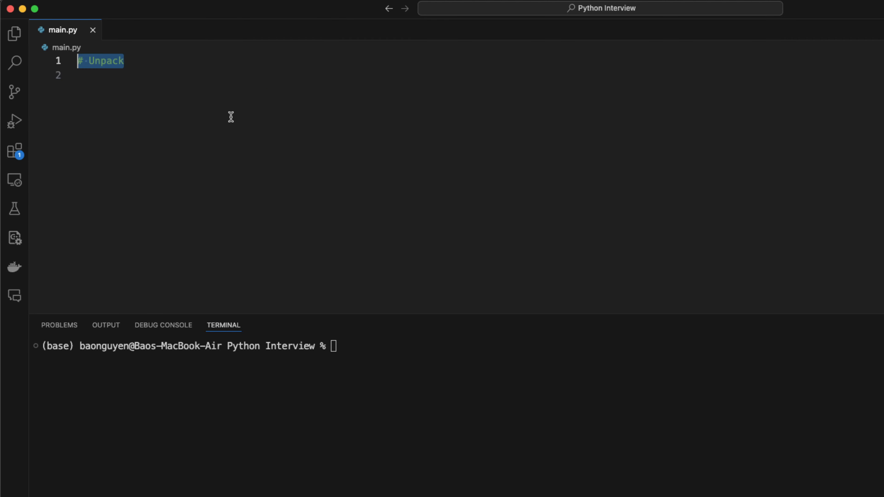
mouse_move(231, 120)
type("a, b, c = [1, 2, 3")
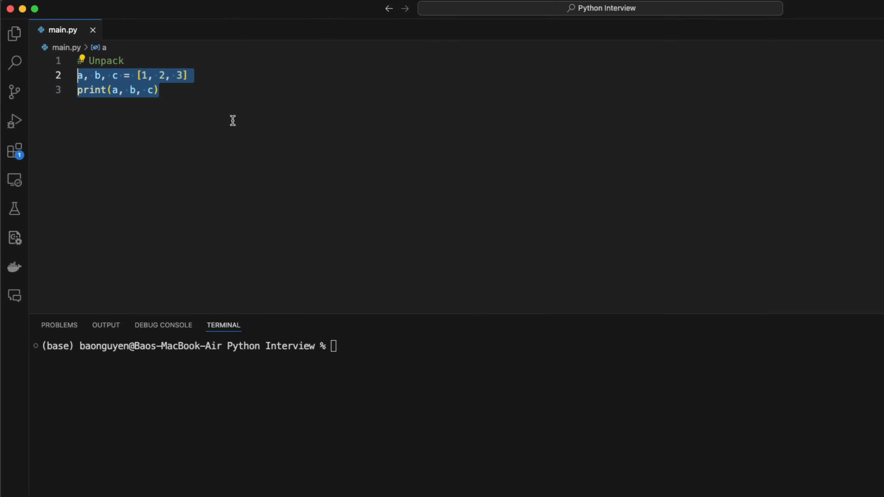
type("python m")
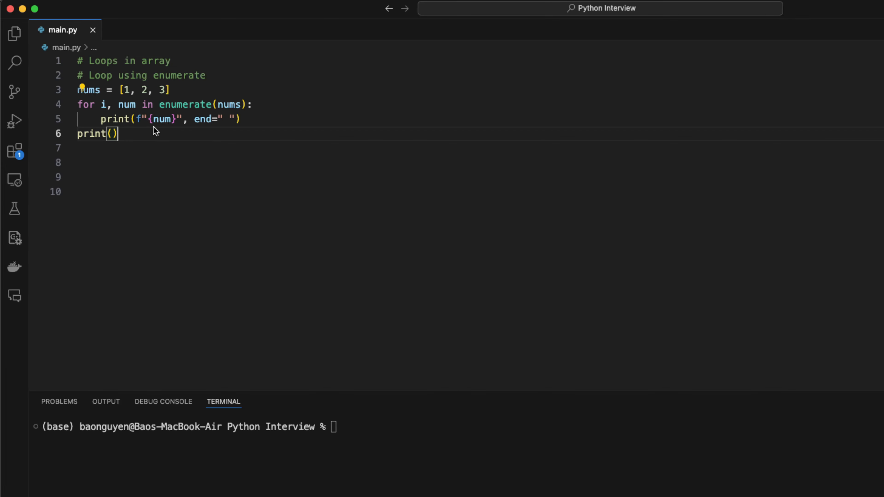
Loop two arrays with zip over nums and strings = ["ab", "cd", "eg"]
type("# Loop 2 arrays using zip")
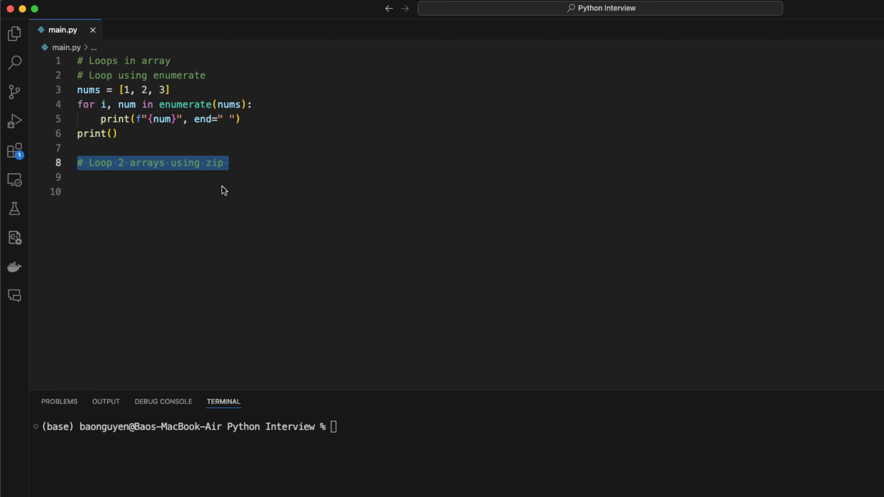
type("strings = [\"ab\", \"cd\", \"eg\"]")
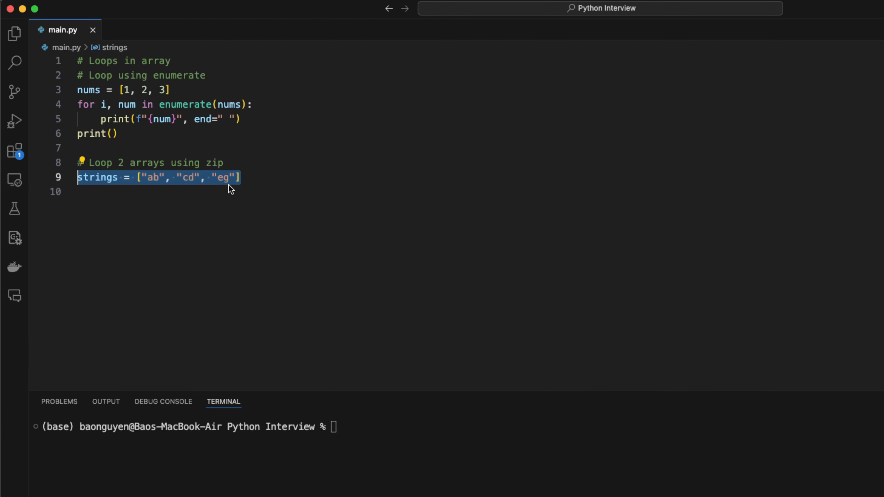
type("for num, string in zip(nums, strings):")
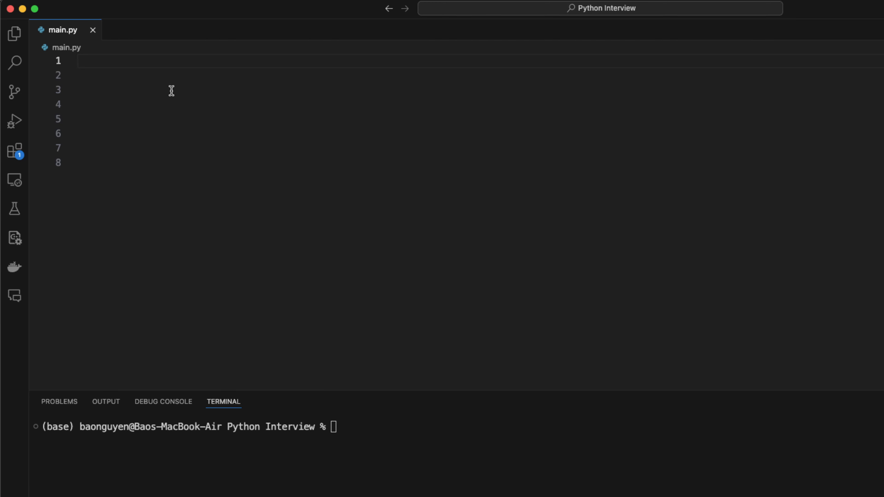
Write the Reverse example: nums = [1, 4, 4, 6, 7] and reverse_nums = nums[::-1]
type("# Reverse")
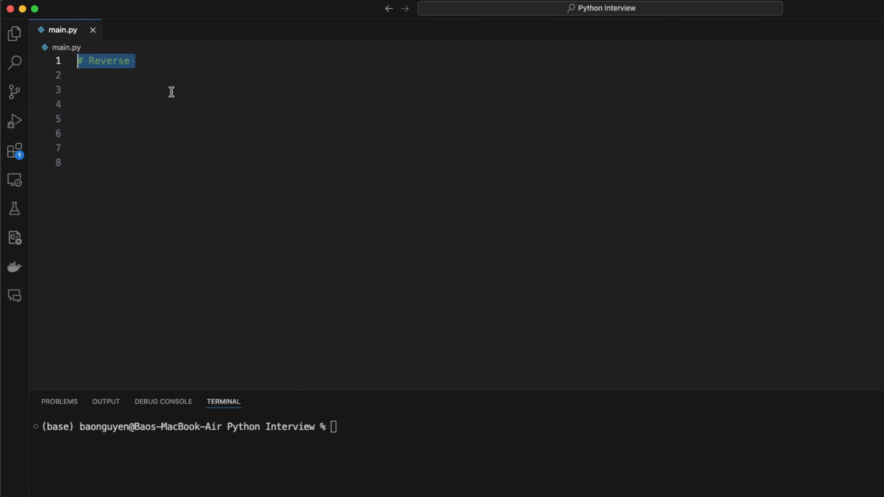
type("nums = [1, 4, 4, 6, 7]")
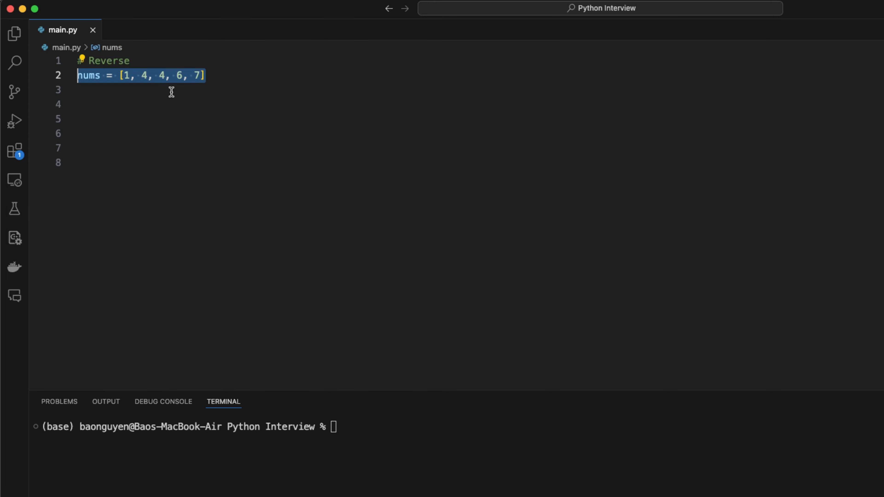
type("# Create a new reverse array")
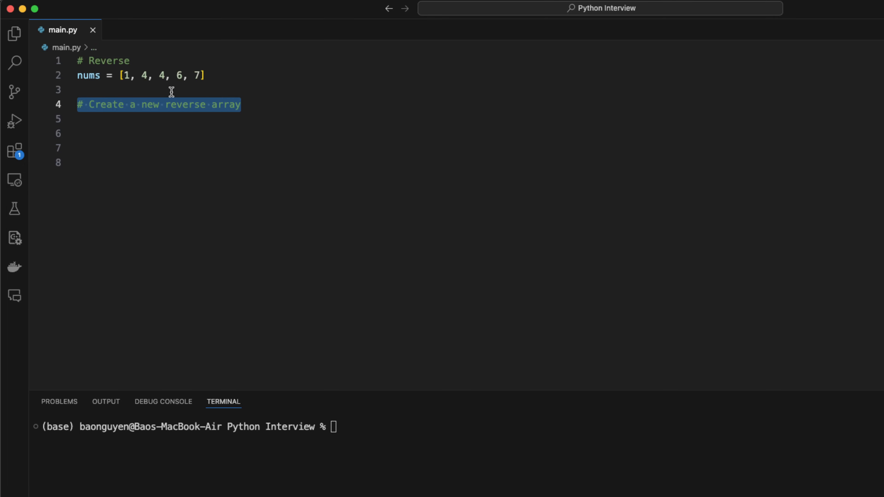
type("reverse_nums = nums[::-1]")
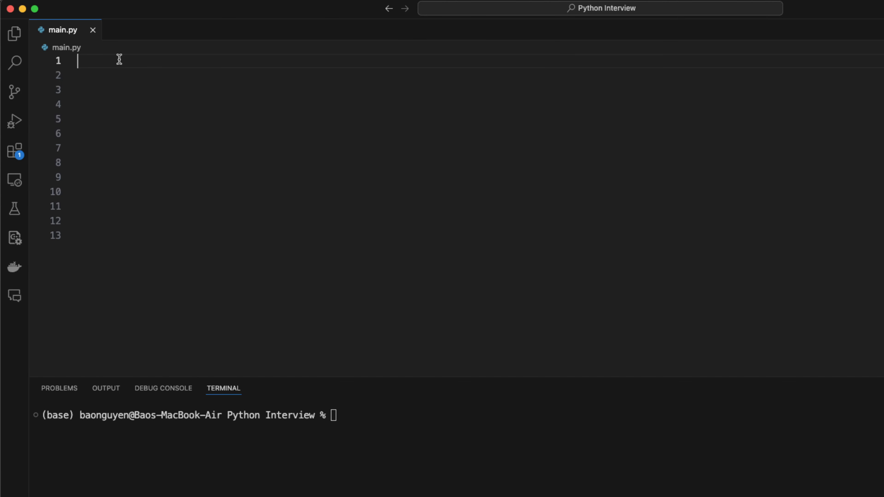
Write the Sort example with nums = [4, 5, 1, 7, 1] and a lambda-sort heading
type("# Sort")
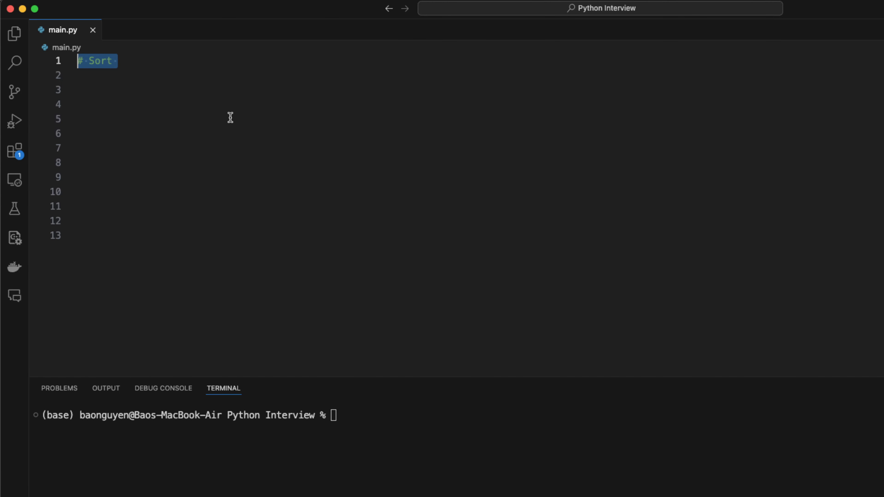
mouse_move(227, 121)
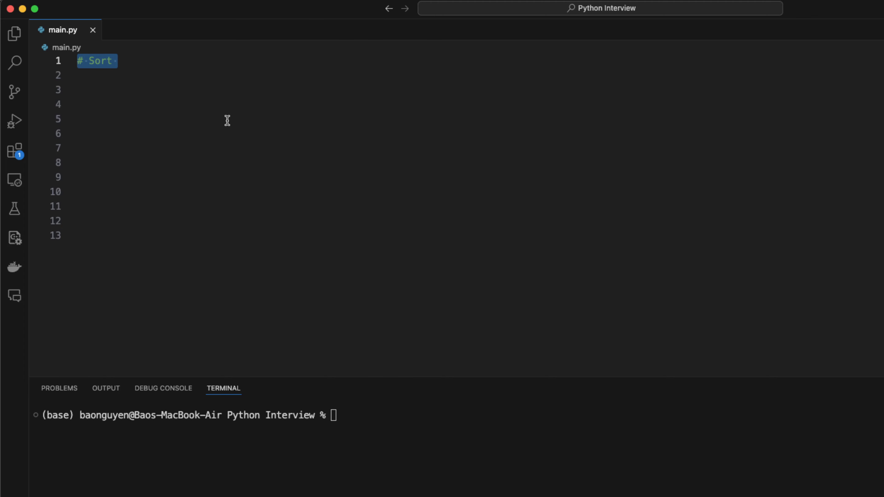
type("nums = [4, 5, 1, 7, 1]")
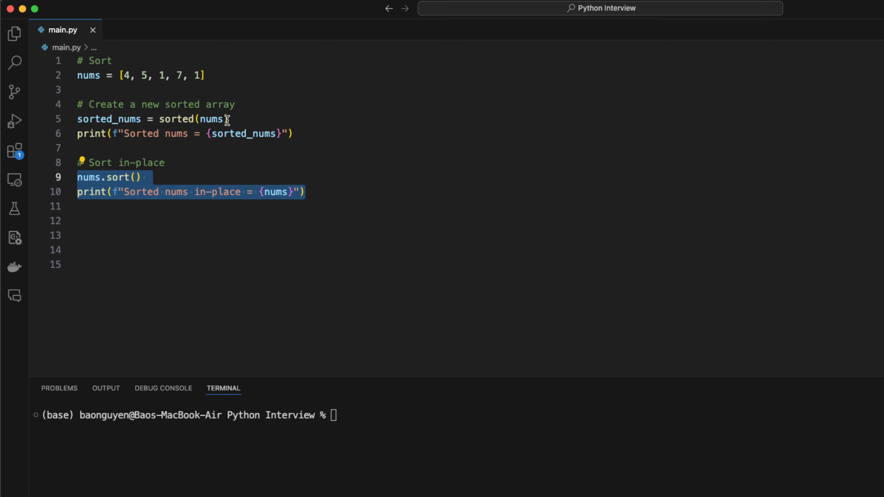
type("# Sort using lambda function")
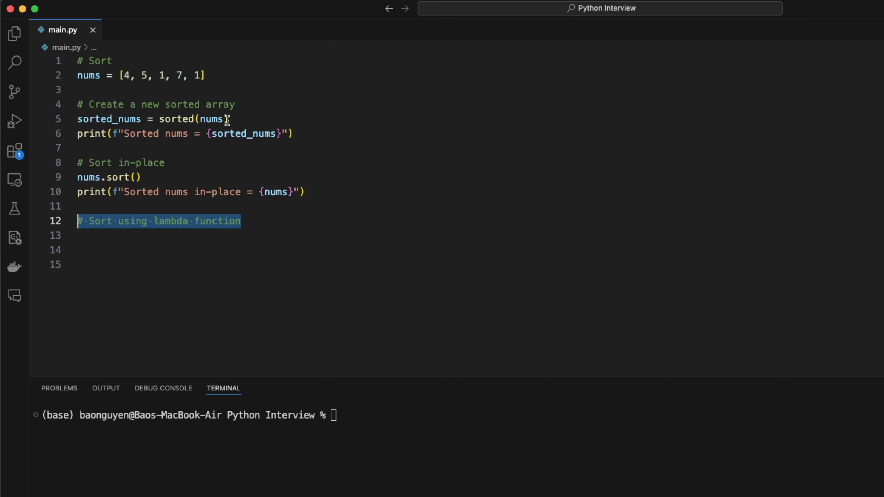
Add strings = ["Bob", "Alice", "Claire", "Daniel"] sorted by length with a lambda key
type("strings = [\"Bob\", \"Alice\", \"Claire\", \"Daniel\"]")
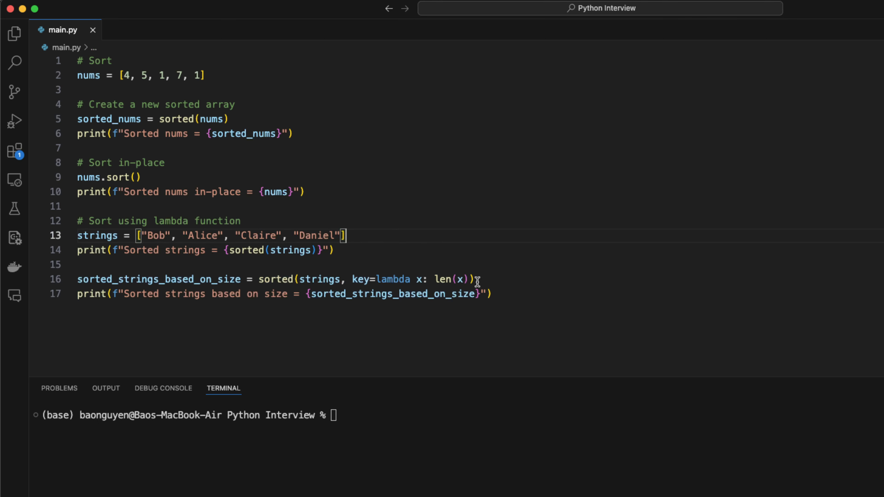
double_click(362, 279)
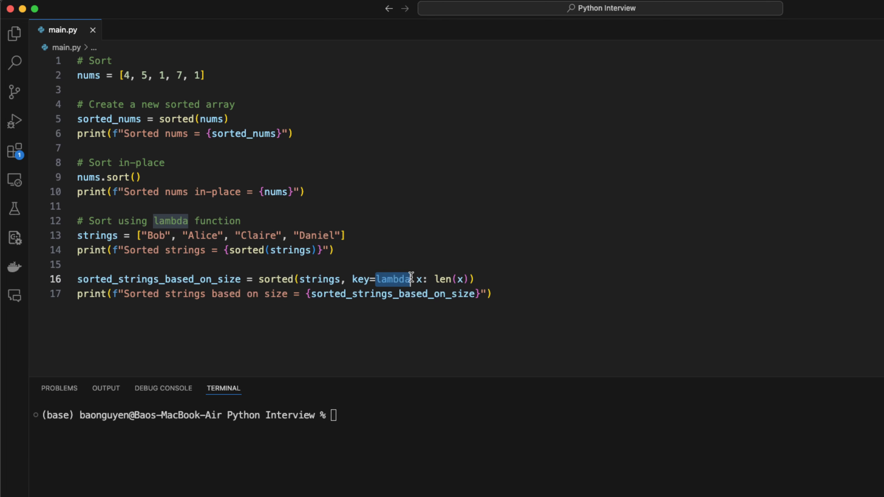
double_click(420, 279)
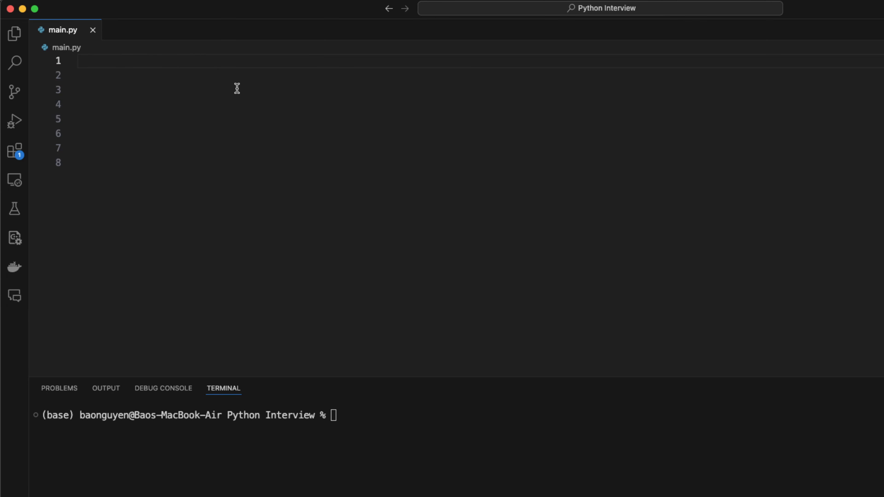
Write list comprehension examples: 1D squares list, 2D zero grid of width 4, and a '# This won't work' variant
type("# List comprehension")
left_click(473, 162)
type("nums = [[0] * 3 for _ in range(3")
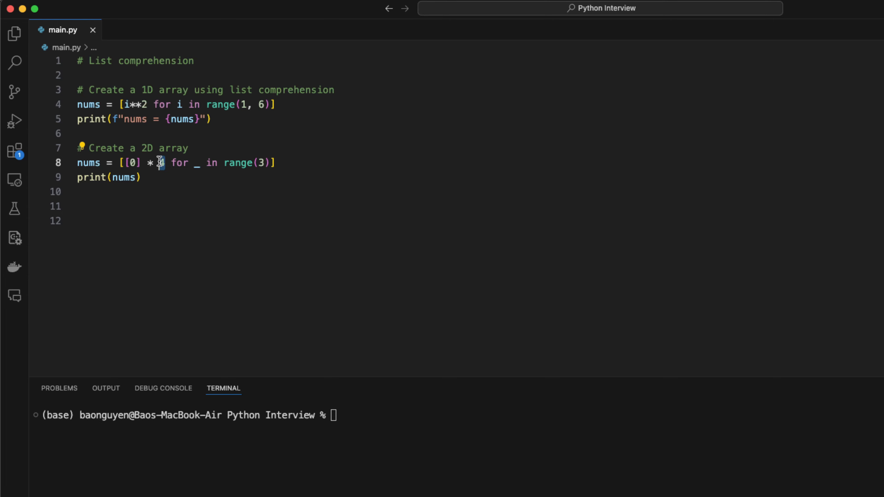
type("4")
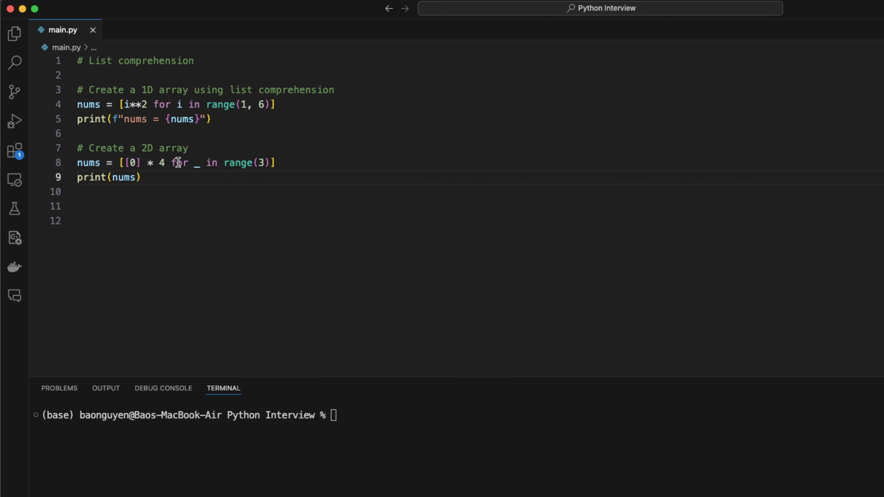
type("# This won't work")
type("print(f\"nums = {nums}\")")
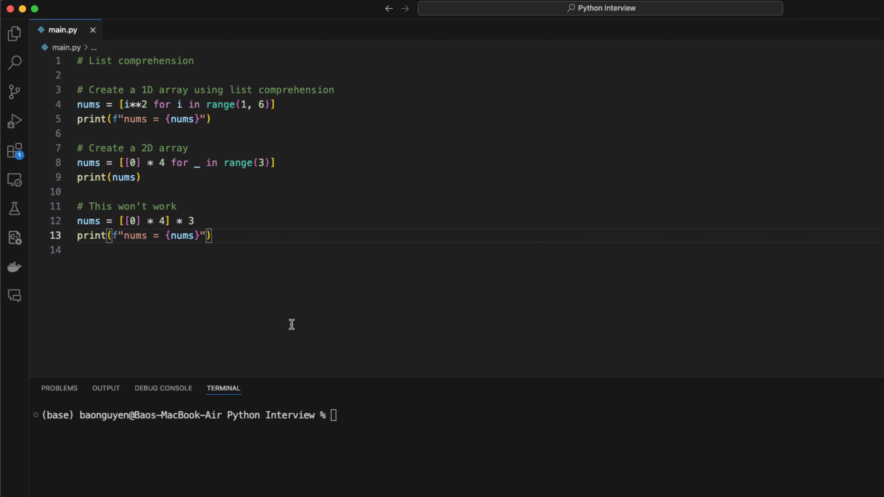
mouse_move(336, 302)
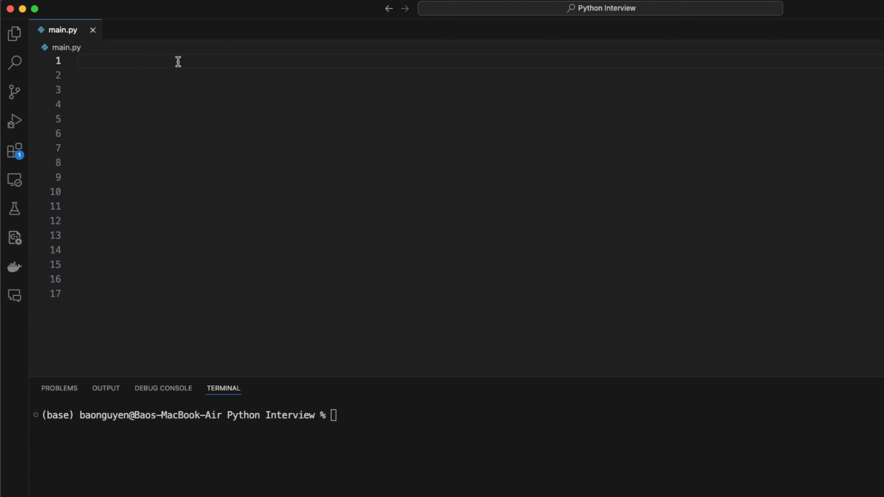
Write string immutability notes and capitalise the first letter with string[0].upper() + string[1:]
type("# Strings: an array of characters")
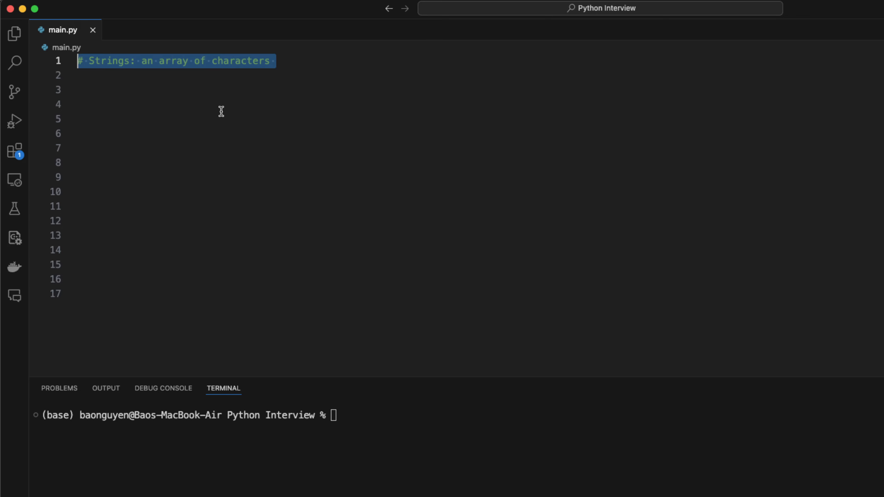
mouse_move(212, 88)
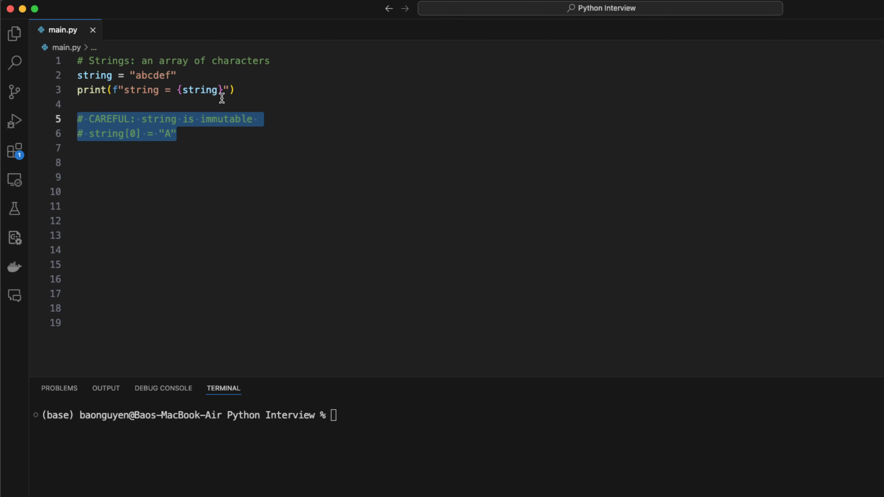
mouse_move(235, 142)
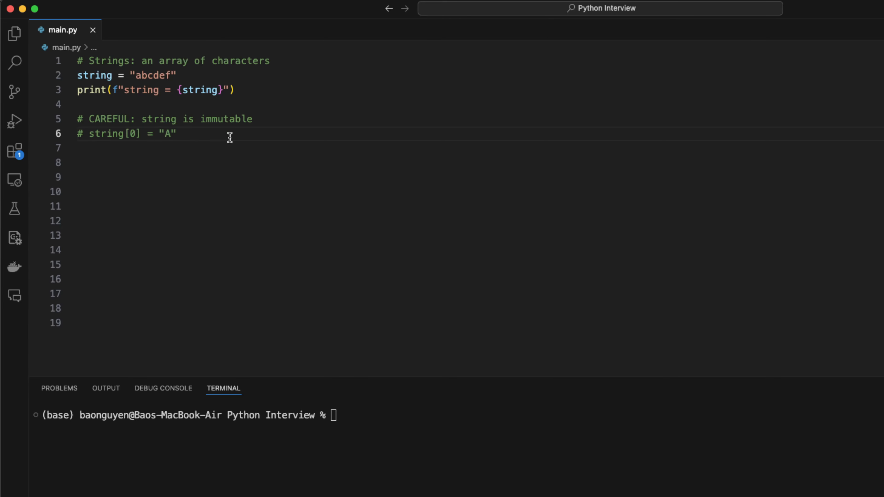
left_click(177, 134)
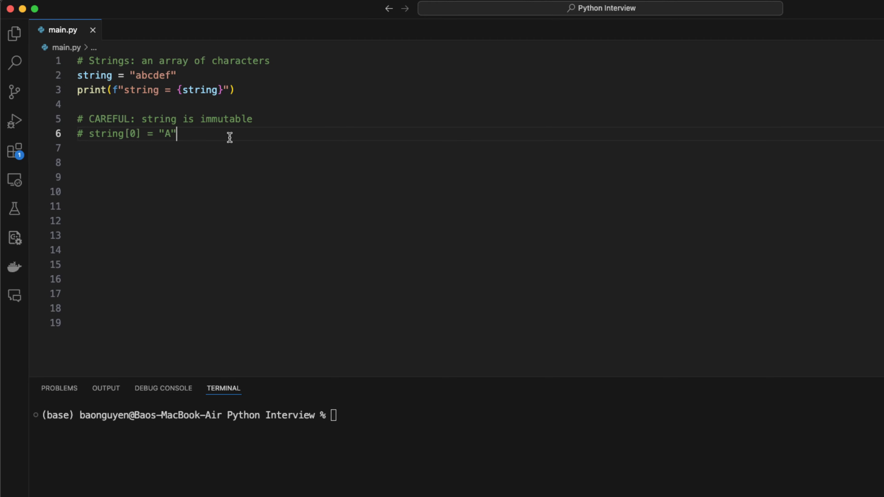
type("# Create a new string")
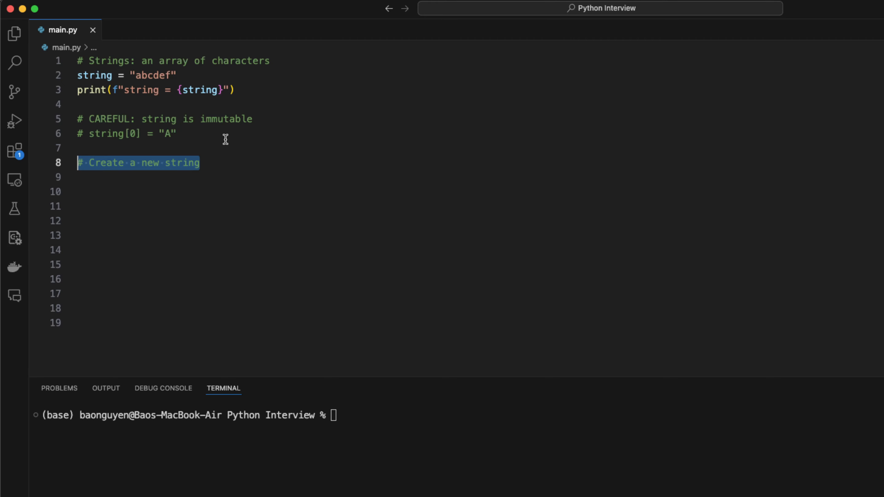
type("string = string[0].upper() + string[1:]")
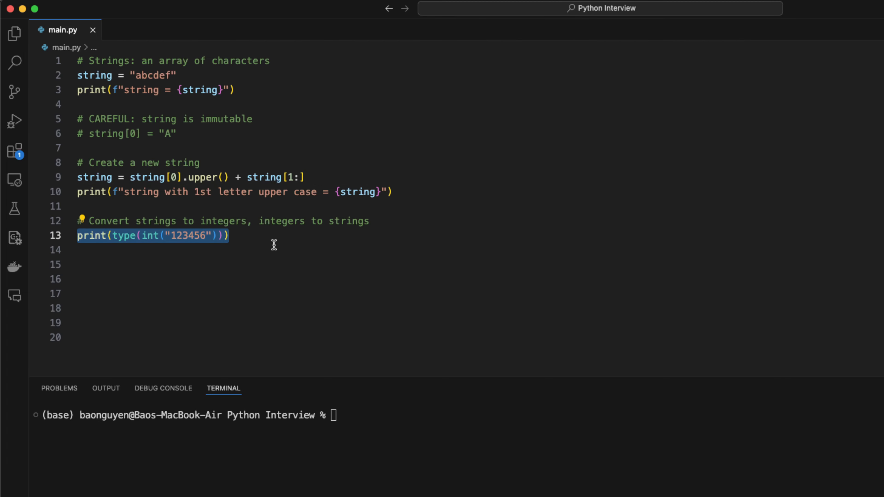
Add int/str conversion, ord() ASCII value, and a strings list ["ab", "cd", "ef"] for joining
type("print(type(str(123456)))")
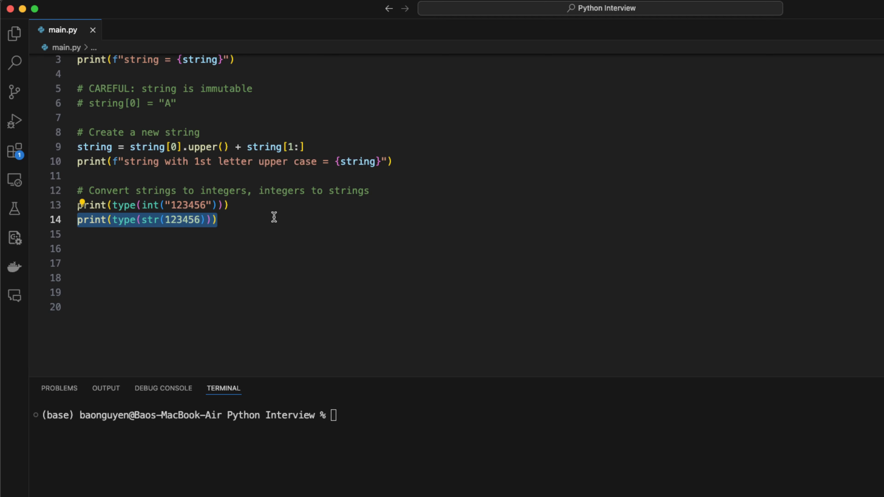
type("# Get ASCII value of a character")
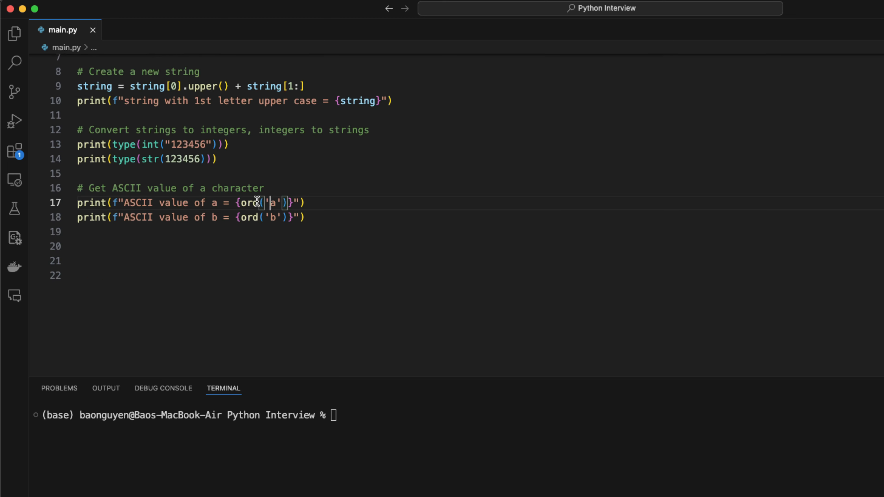
double_click(249, 202)
type("# Join multiple strings")
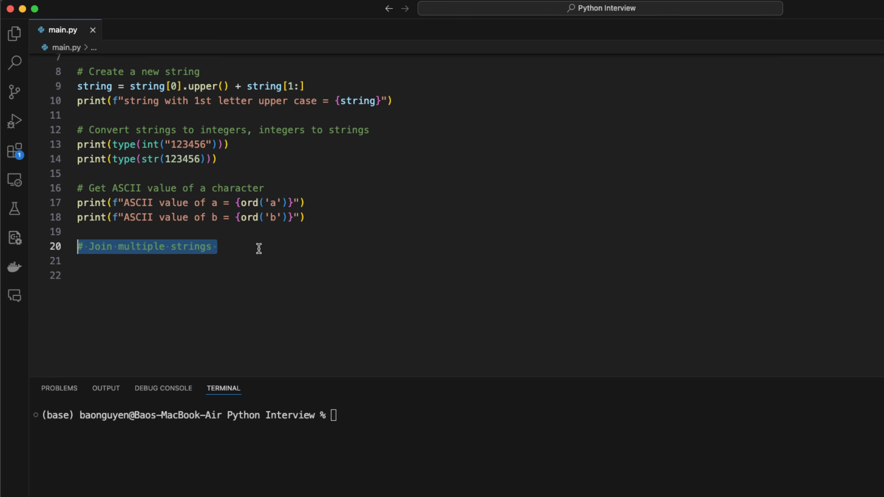
scroll("down", 3)
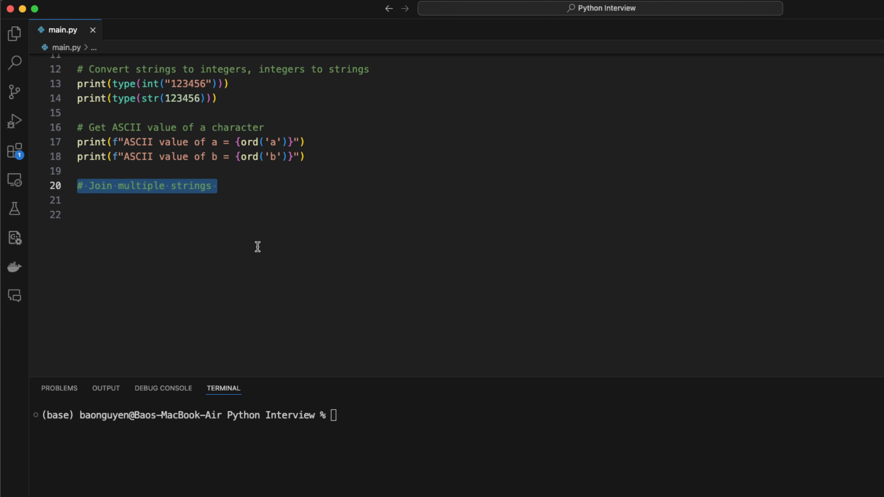
type("strings = [\"ab\", \"cd\", \"ef\"]")
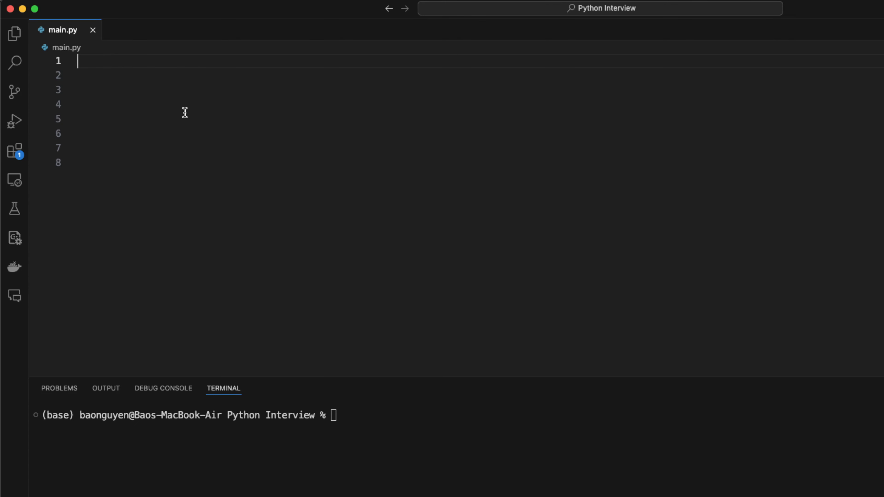
Start a Queue example with a '# Queue' heading and 'from collections import deque'
type("# Queue")
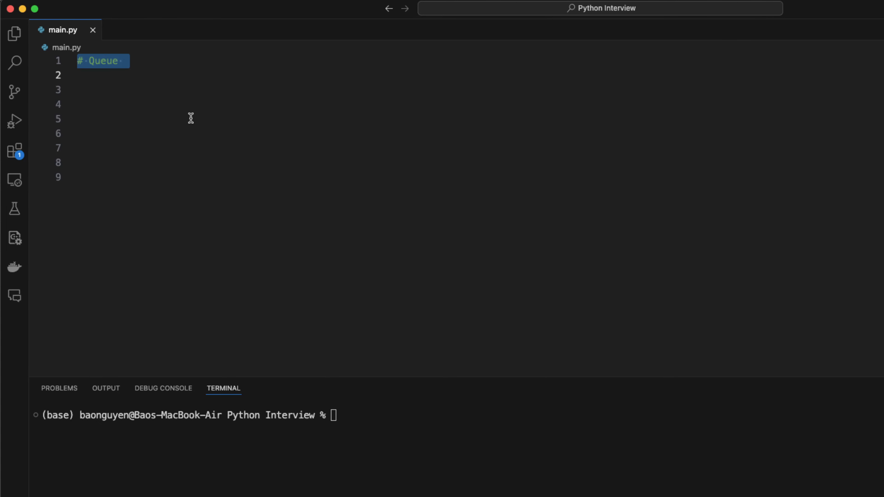
type("from collections import deque")
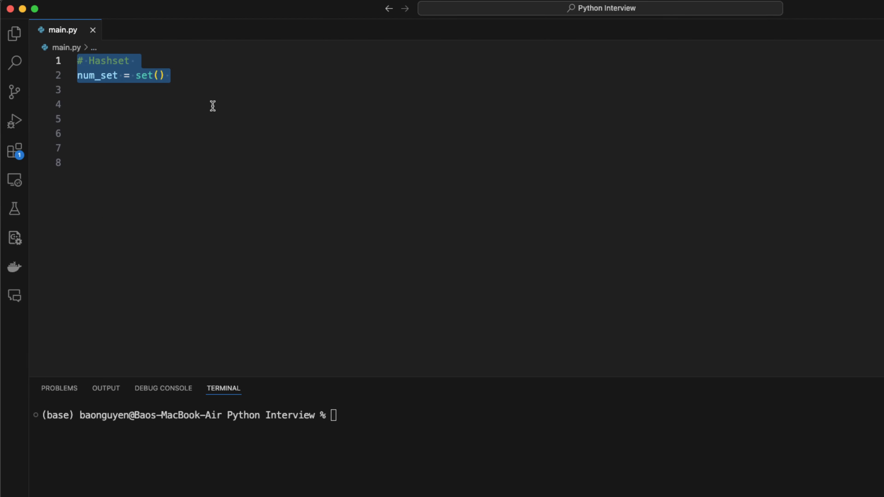
mouse_move(211, 93)
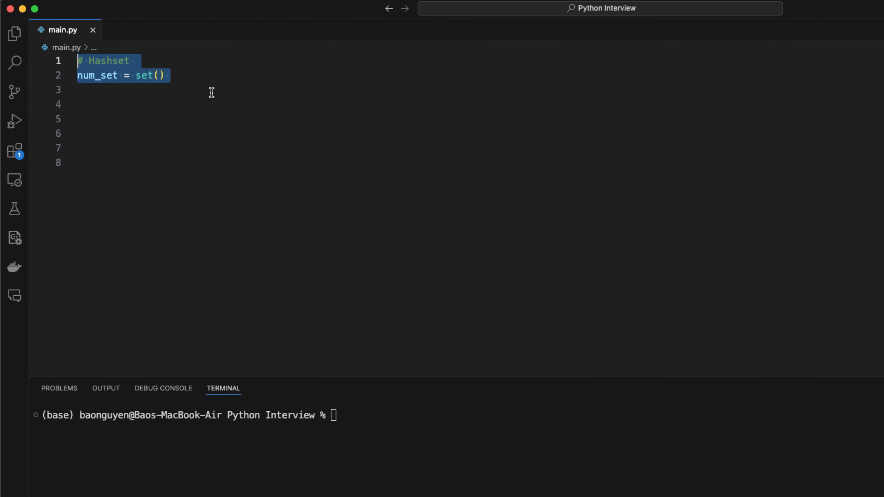
mouse_move(221, 98)
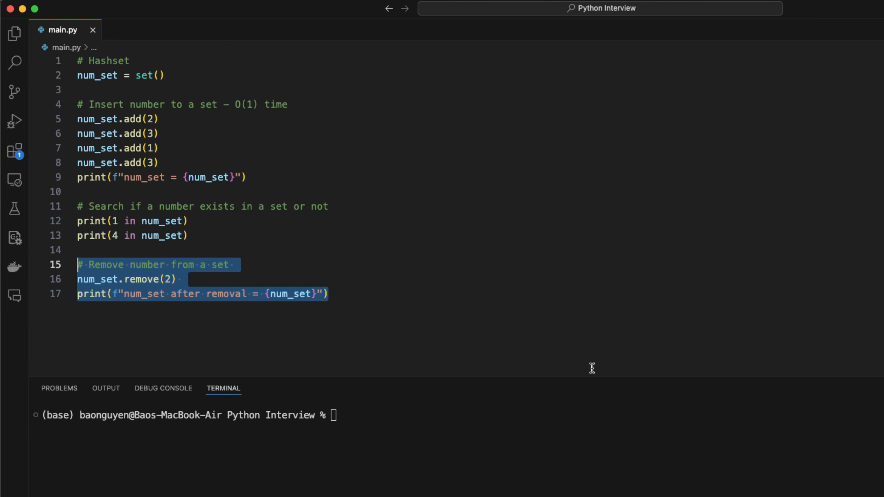
Select all of main.py to clear the Hashset examples
key("cmd+a")
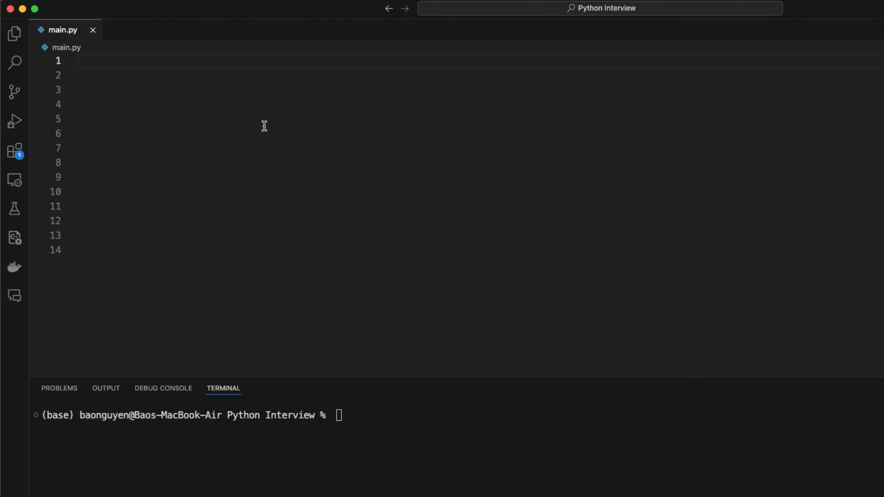
Write a Hashmap example inserting Bob, Alice and Claire ages, plus a '# For loop in hashmap' section
type("# Hashmap")
left_click(473, 74)
type("map = {}")
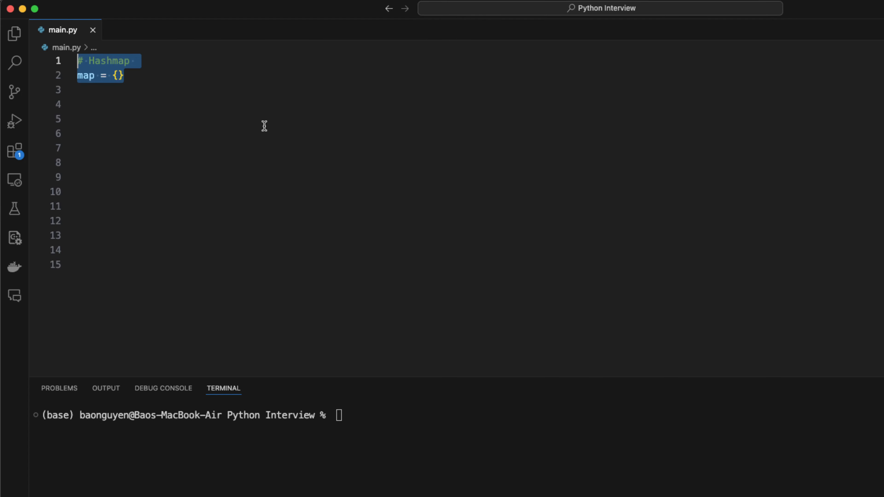
mouse_move(261, 126)
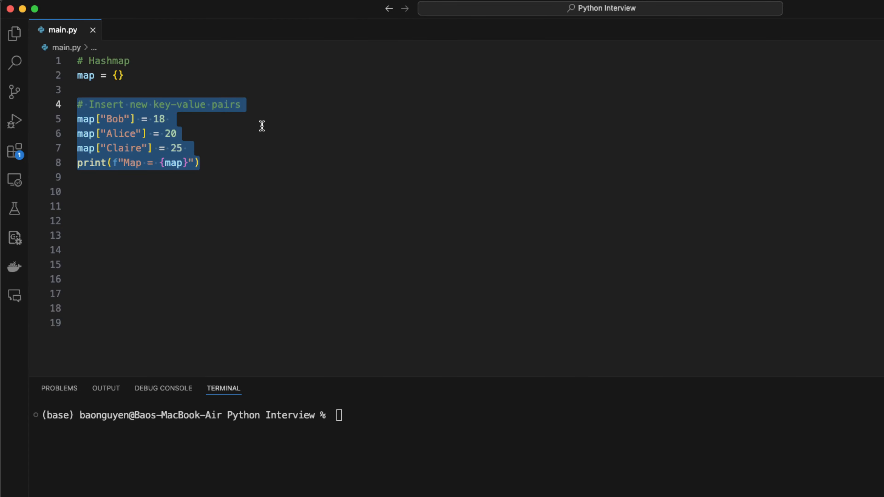
mouse_move(259, 128)
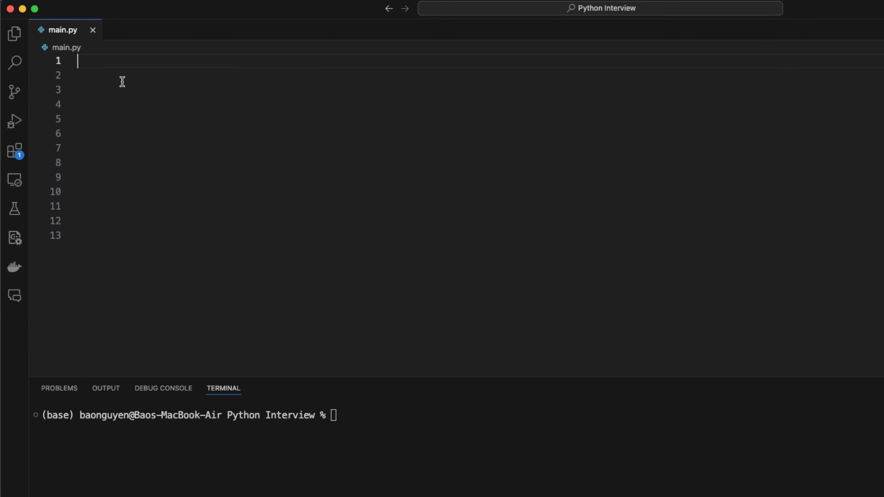
type("# For loop in hashmap")
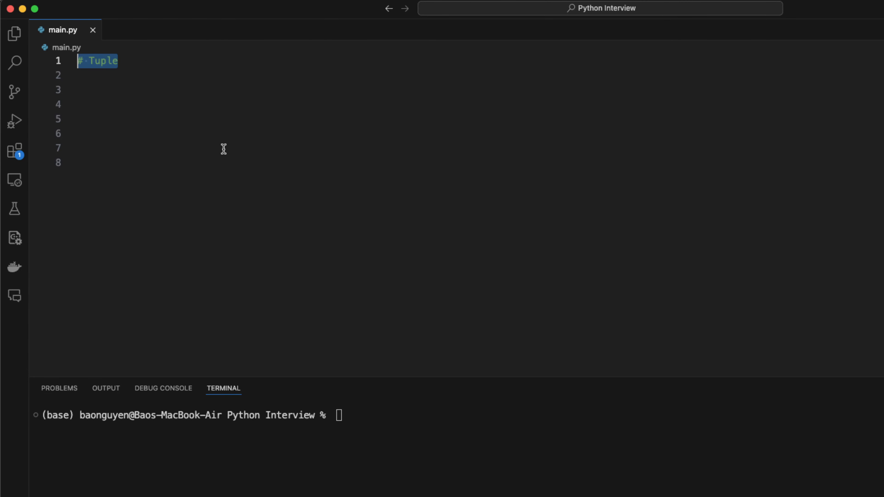
mouse_move(226, 143)
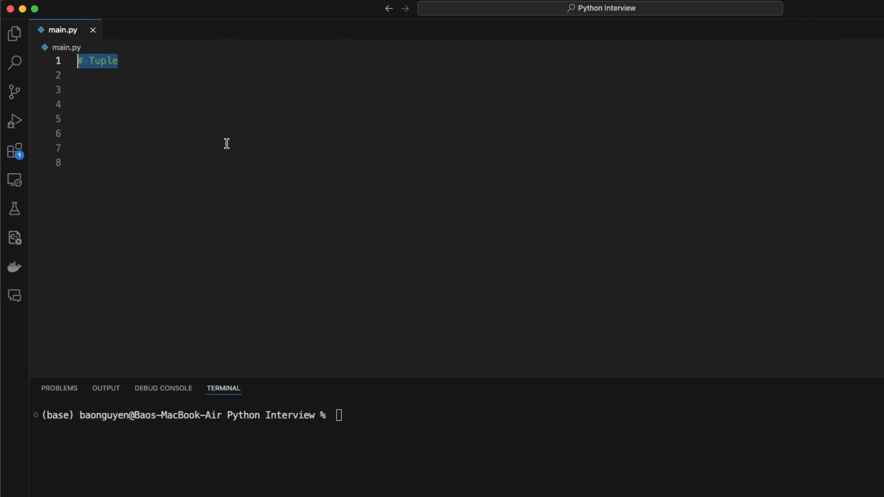
mouse_move(203, 128)
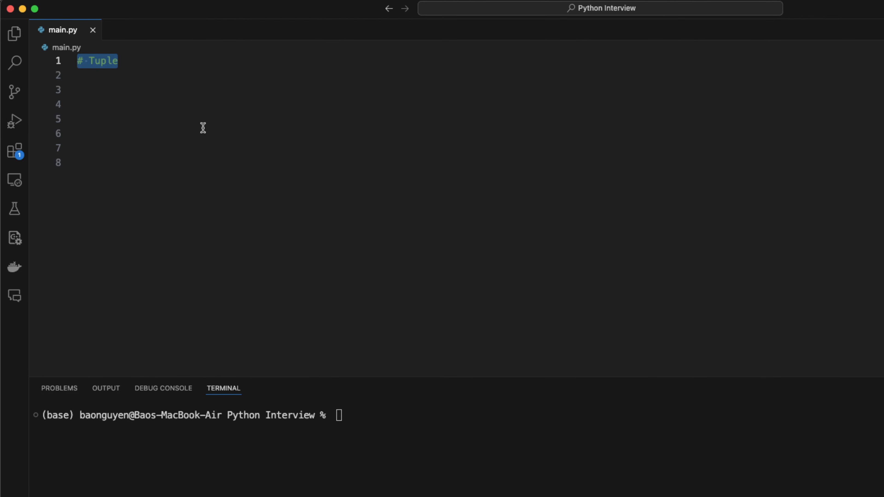
Write a tuple example: nums = (1, 2, 3, 4), immutability note, tuples as hashmap keys, and a 'CAREFUL' non-working case
type("nums = (1, 2, 3, 4)")
left_click(146, 90)
type("print(f\"Tuple = {nums")
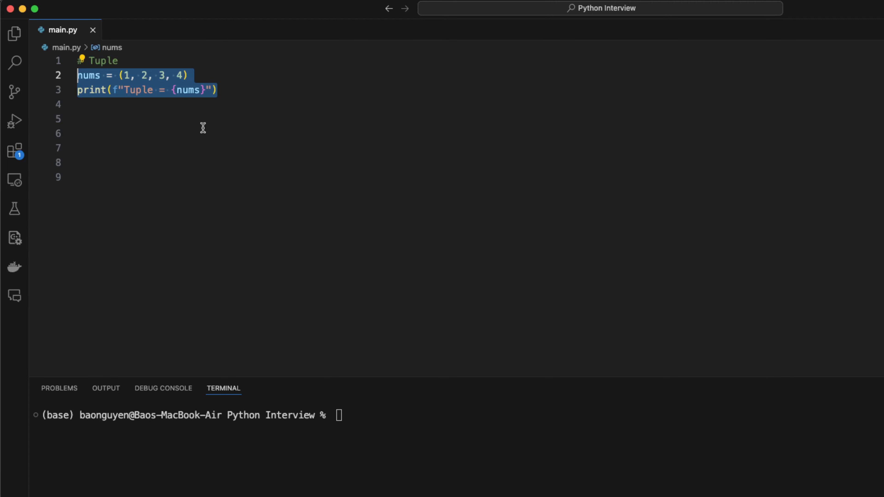
type("# Immutable")
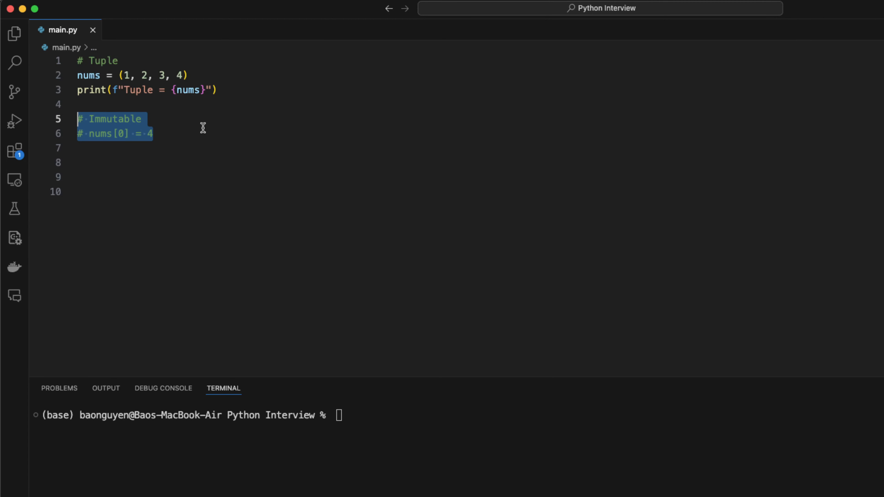
type("# Use as keys in hashmap because lists are not hashable")
left_click(244, 177)
type("map = {(1, 2): \"abc\", (3, 1): \"def")
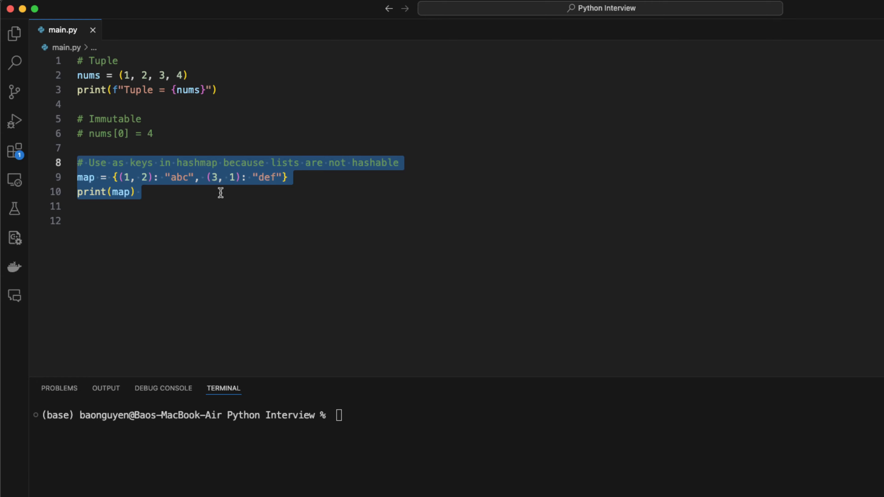
type("# CAREFUL: This doesn't work")
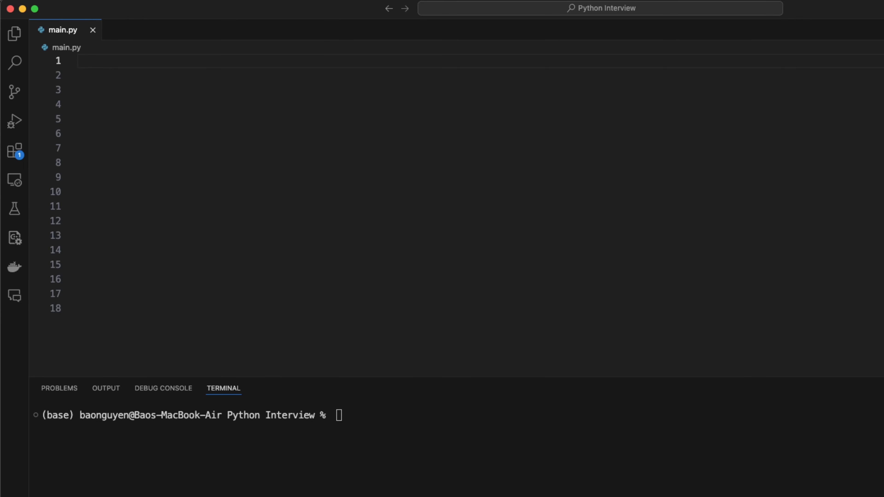
Write a Heap example importing heappush, heappop, heapify from heapq and creating min_heap = []
type("# Heap")
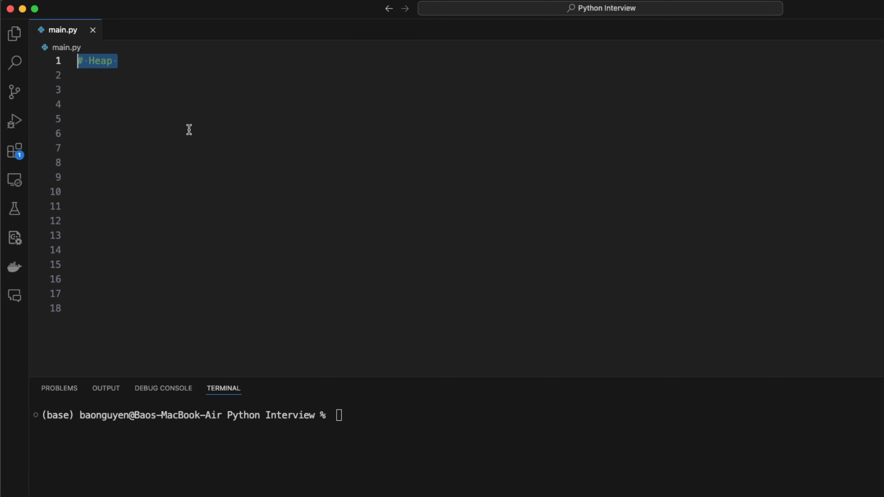
type("from heapq import heappush, heappop, heapify")
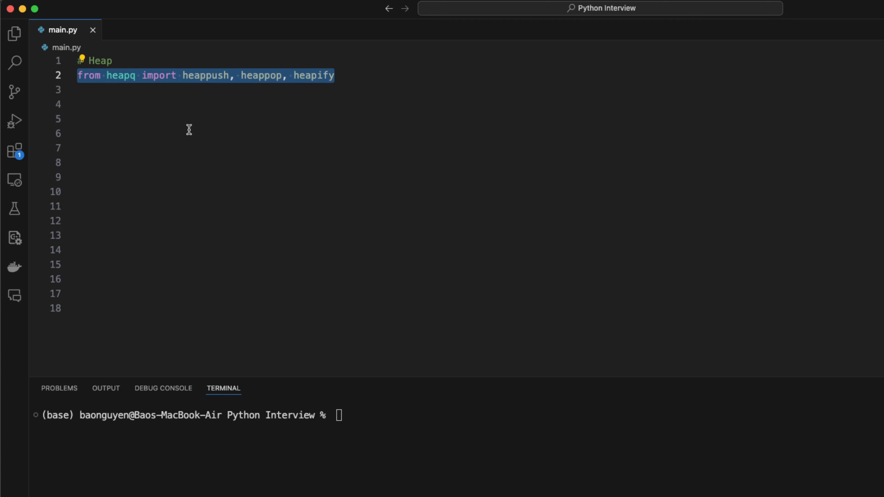
double_click(261, 75)
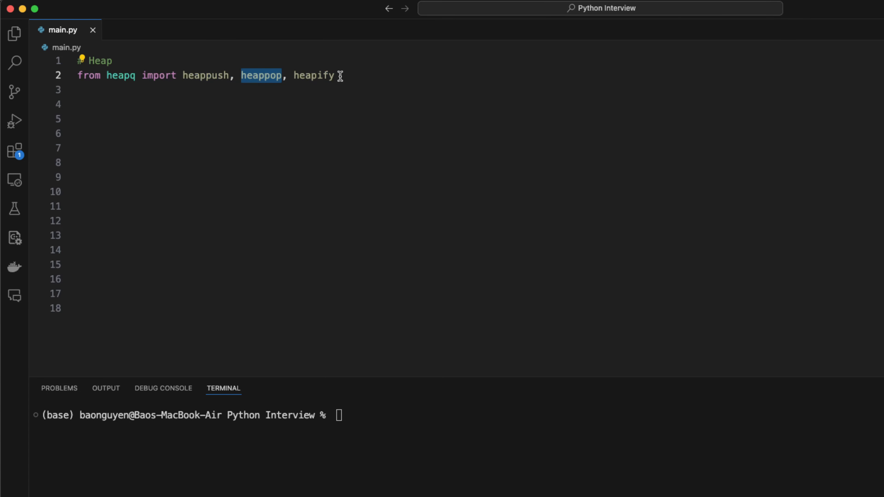
left_click(347, 89)
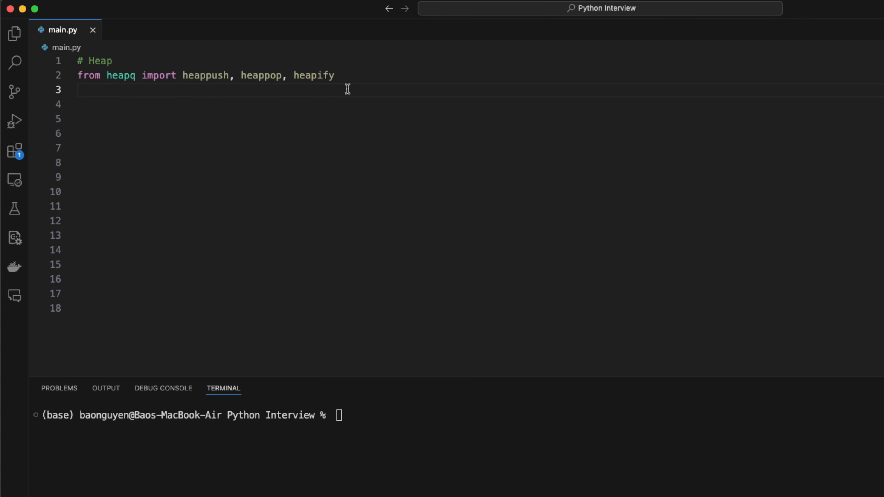
type("min_heap = []")
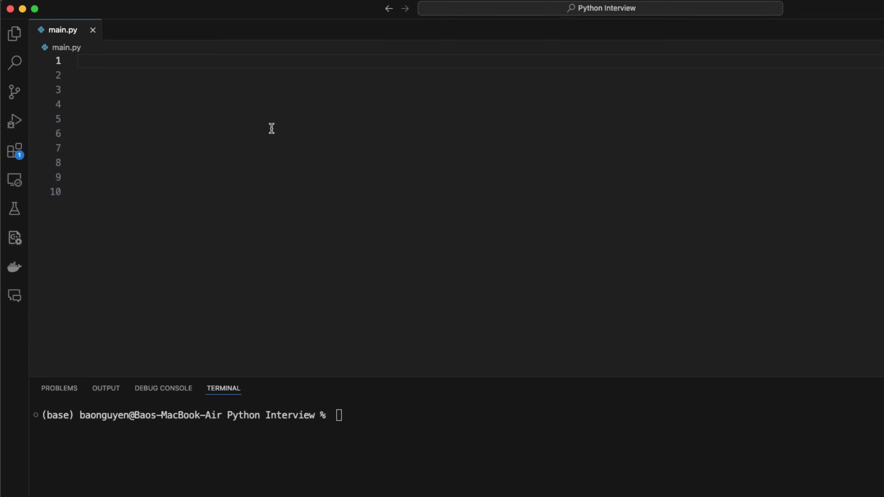
Write my_func, nested outer_func and func1/func2 examples, then run 'python main.py' in the terminal
type("# Functions")
type("def my_func(a, b):")
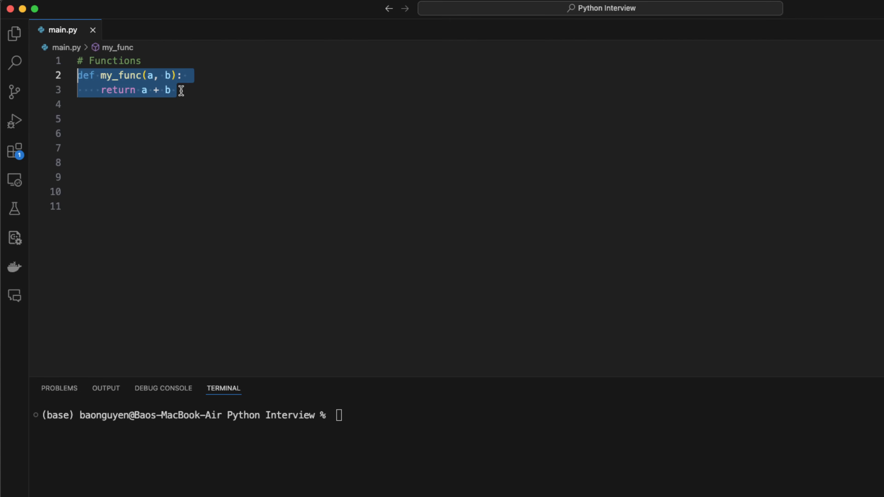
left_click(181, 75)
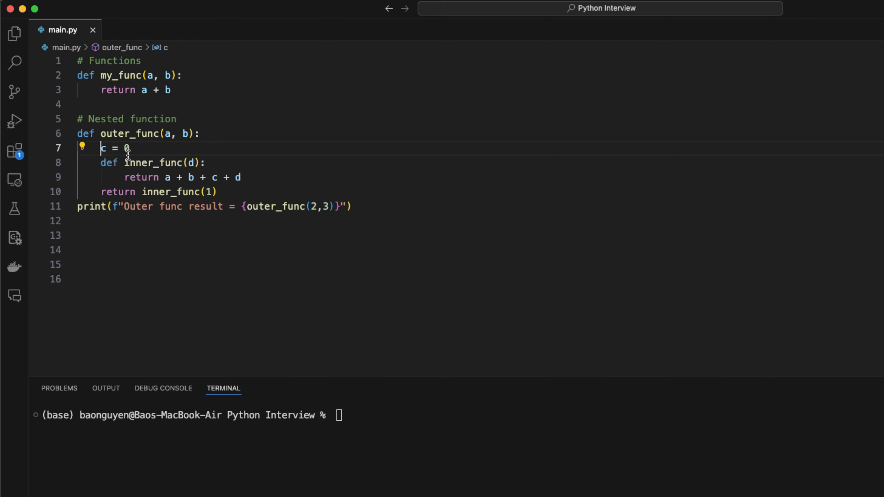
double_click(153, 163)
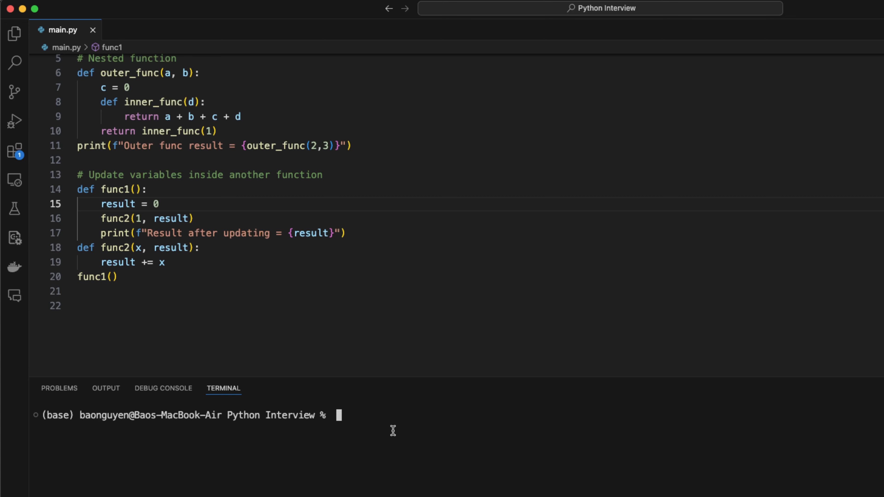
type("python main.py")
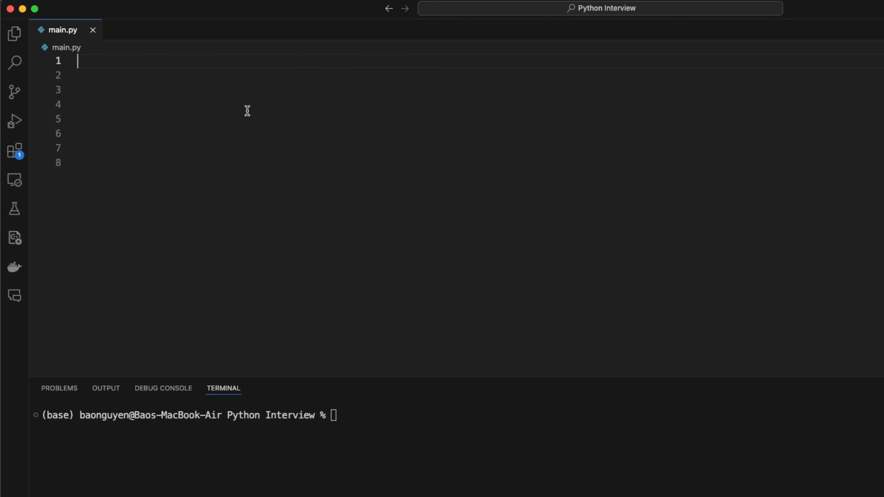
Define a Student class with __init__(self, name, gpa) and a get_name method
type("# Class")
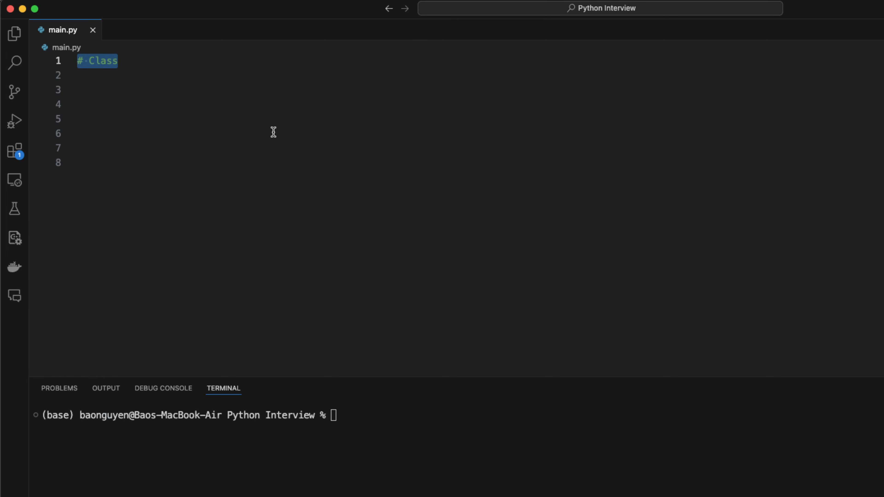
mouse_move(209, 96)
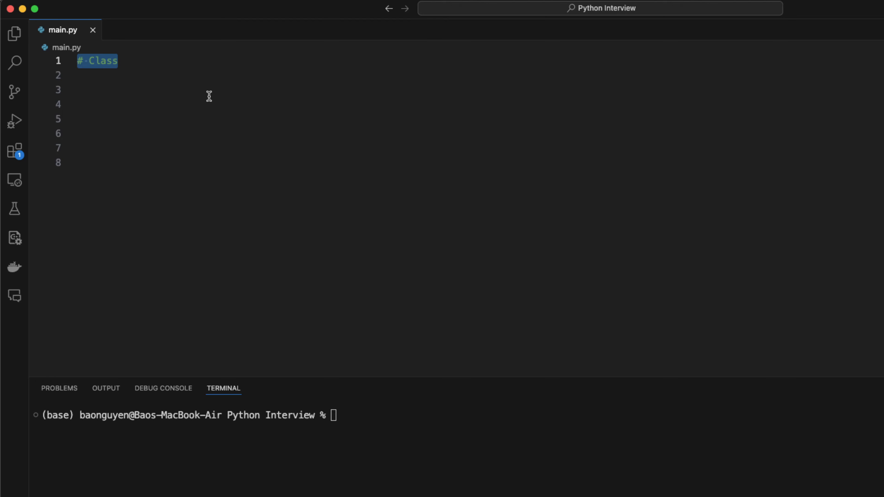
type("class Student:")
type("def get_name(self):")
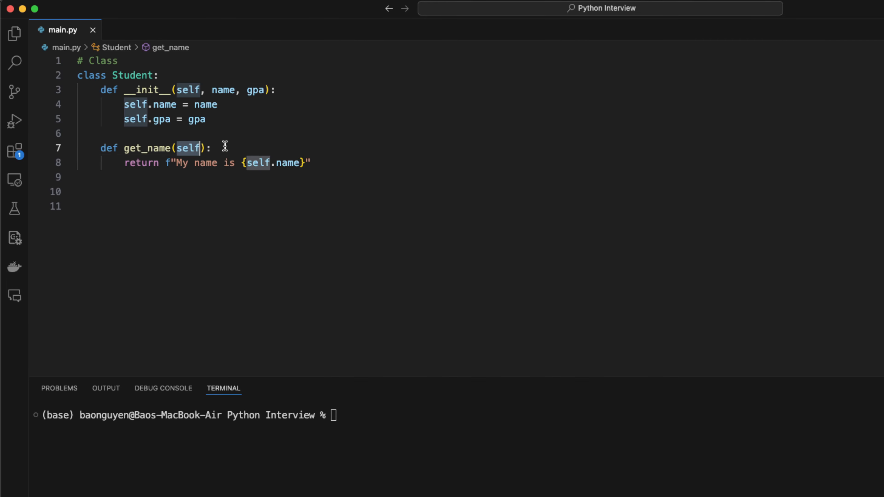
left_click(217, 148)
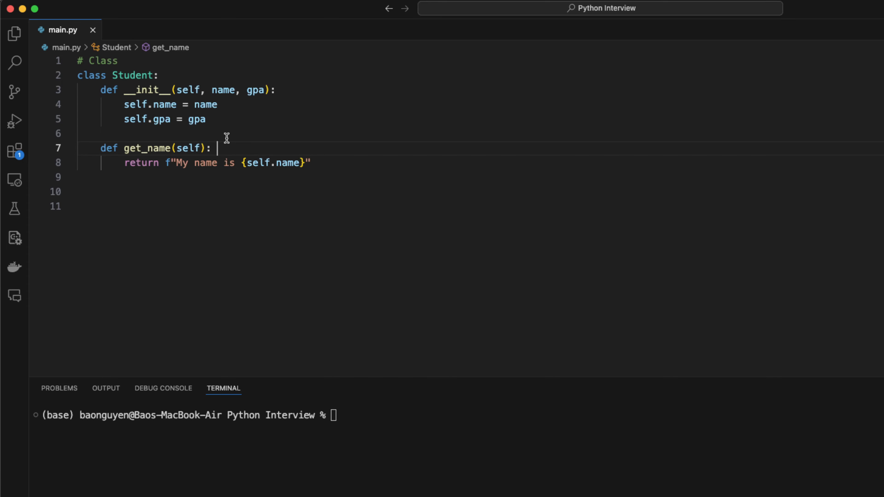